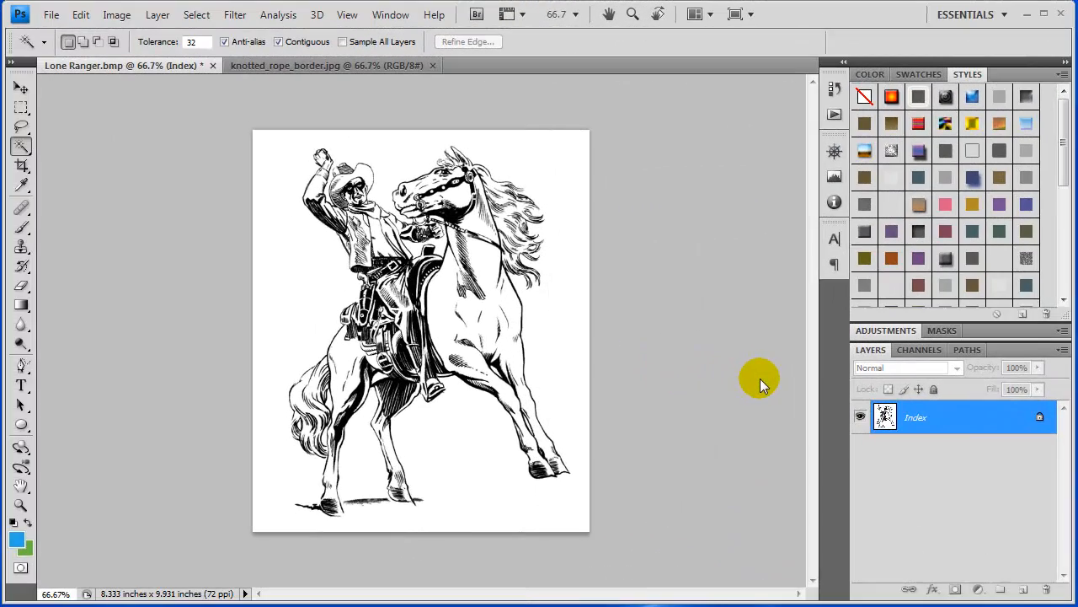
mouse_move(716, 344)
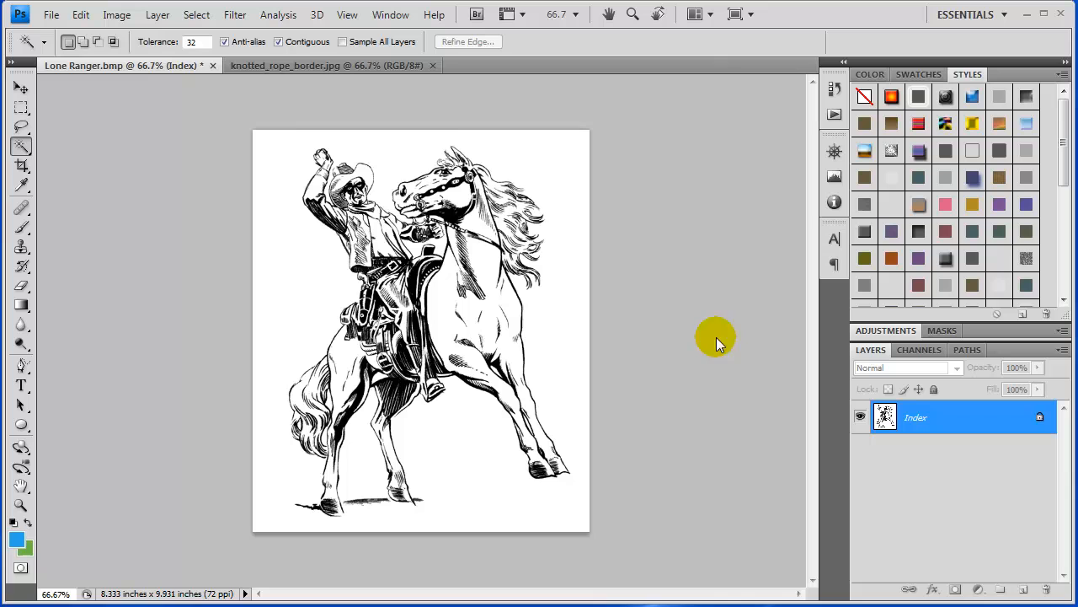
mouse_move(305, 303)
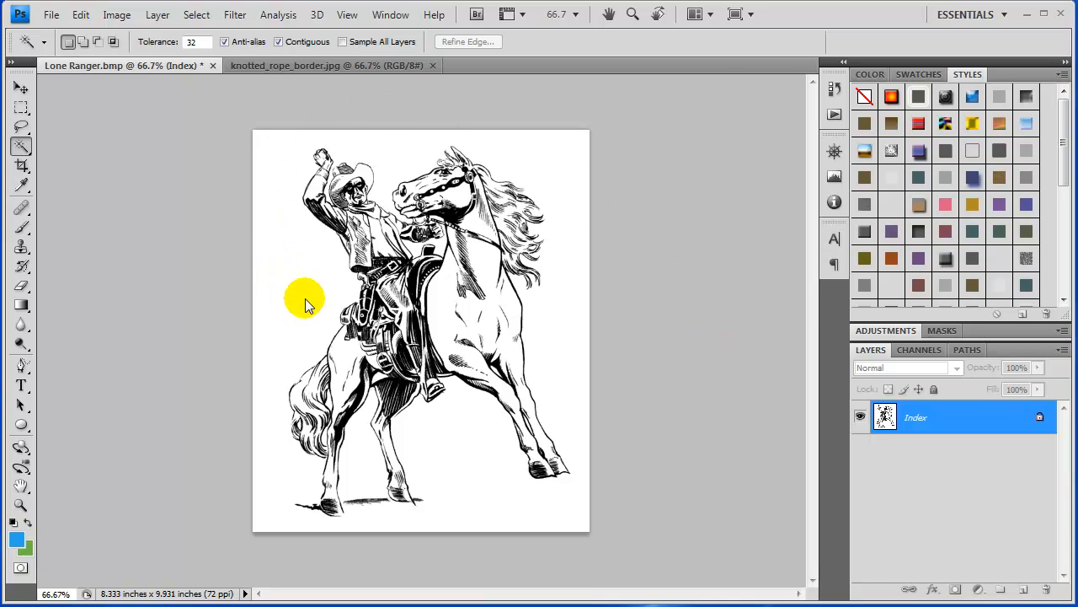
mouse_move(194, 95)
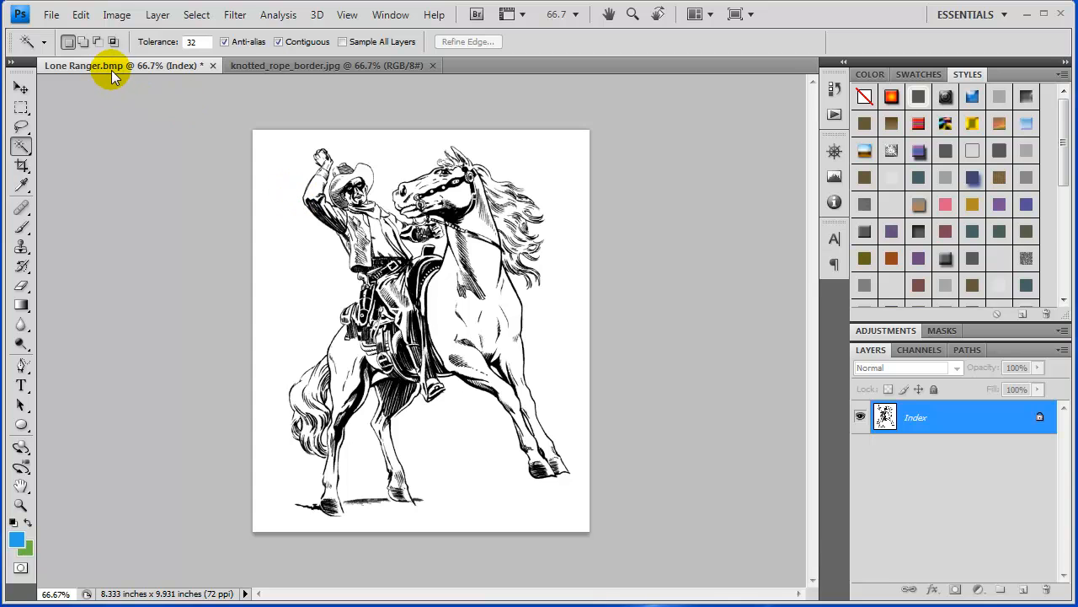
mouse_move(295, 172)
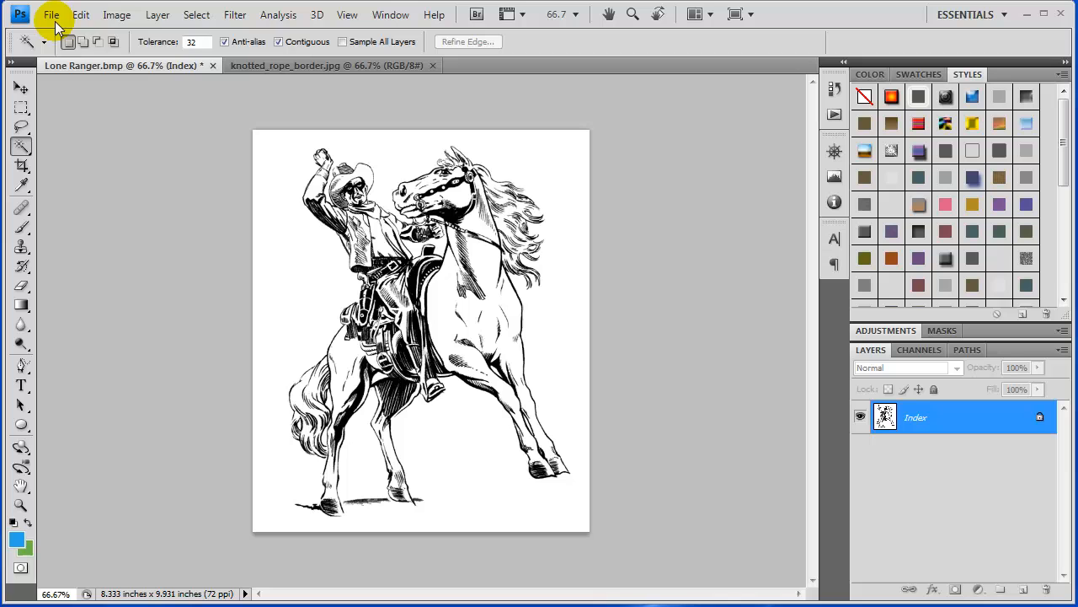
Export the drawing via Save for Web & Devices as Lone-Ranger.jpg on the Desktop
left_click(51, 14)
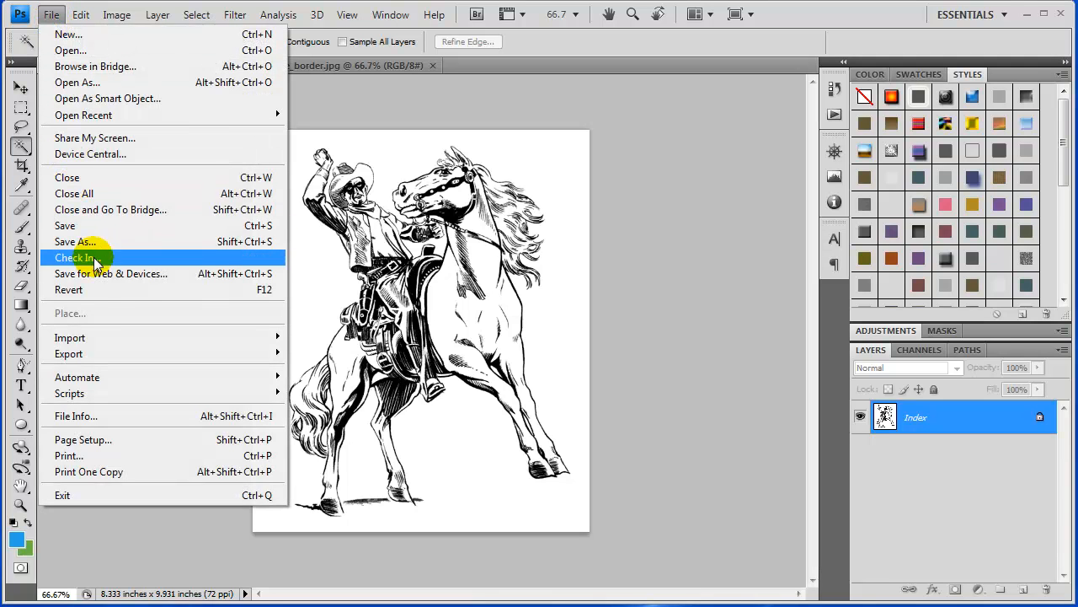
mouse_move(76, 242)
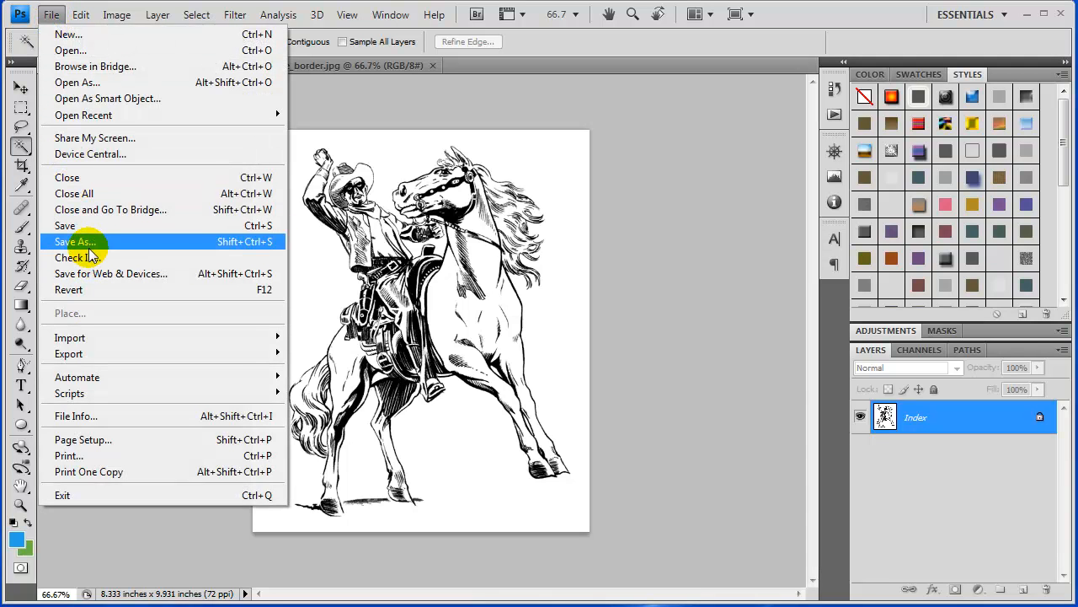
left_click(74, 243)
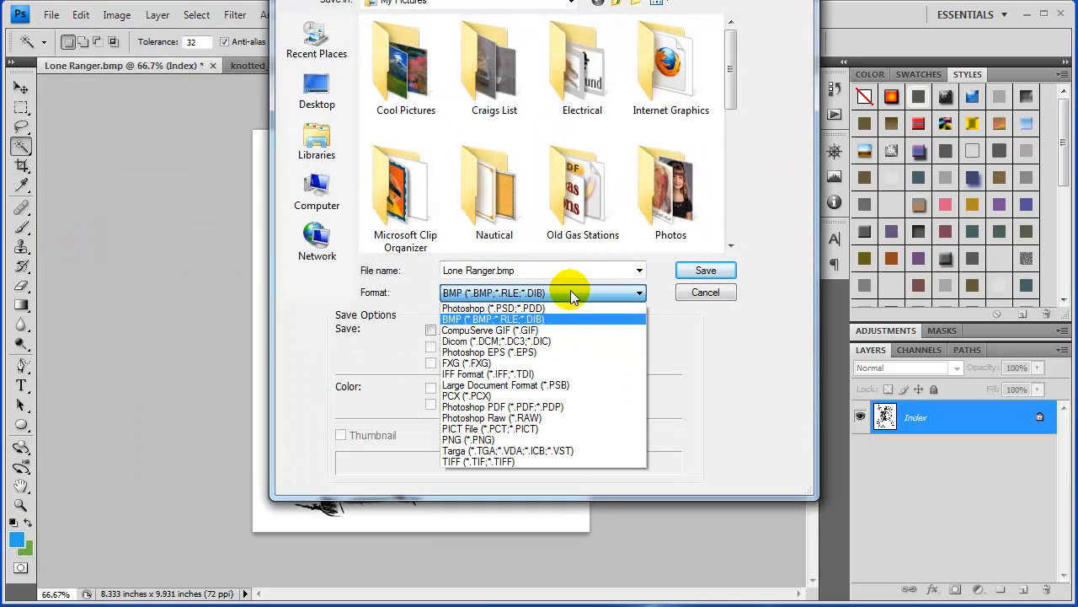
mouse_move(539, 307)
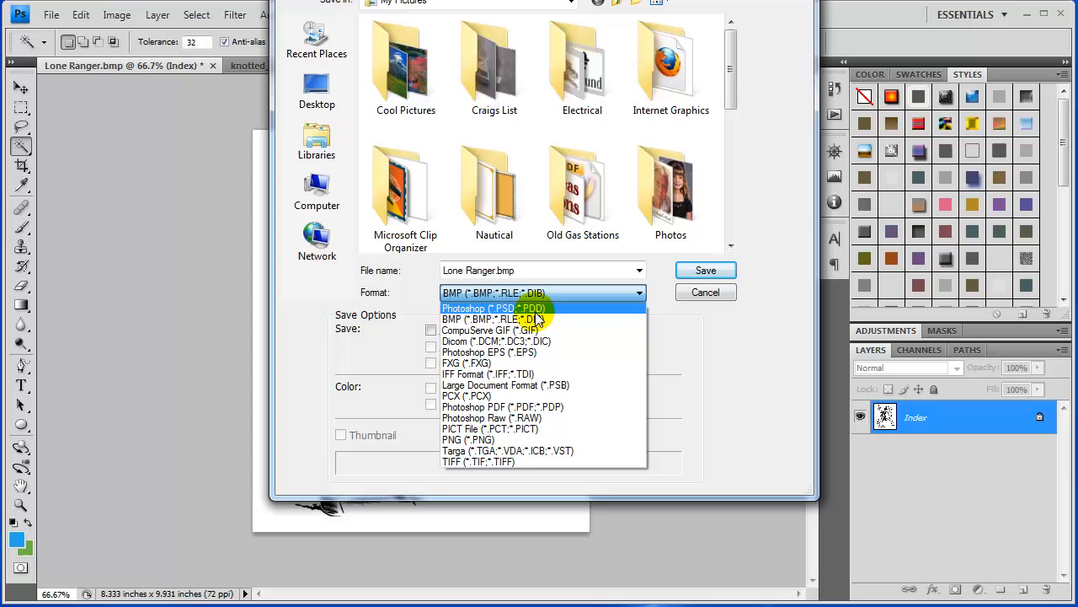
mouse_move(706, 294)
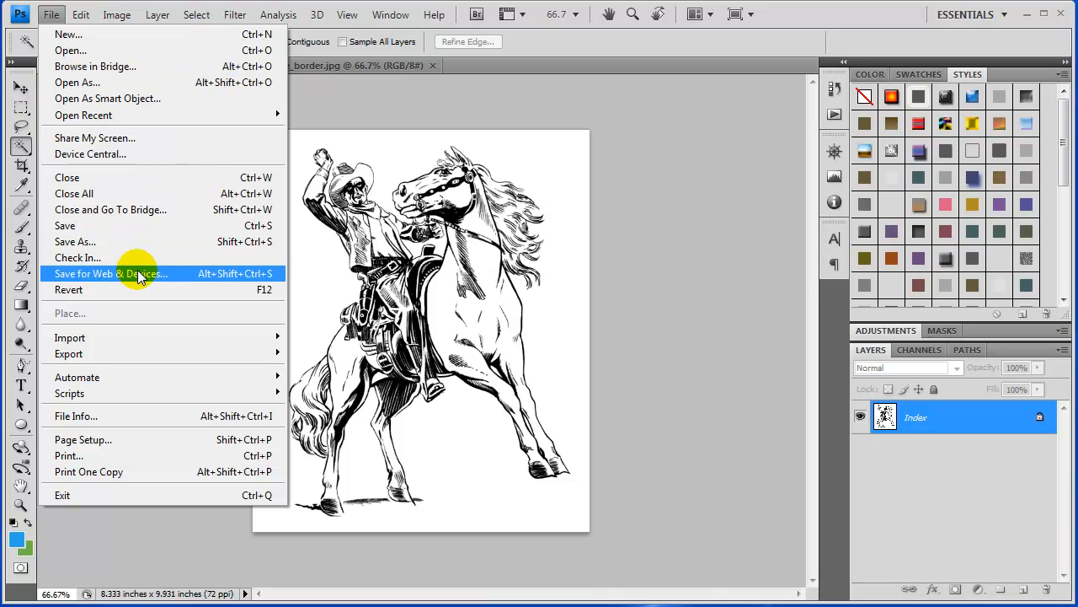
left_click(112, 273)
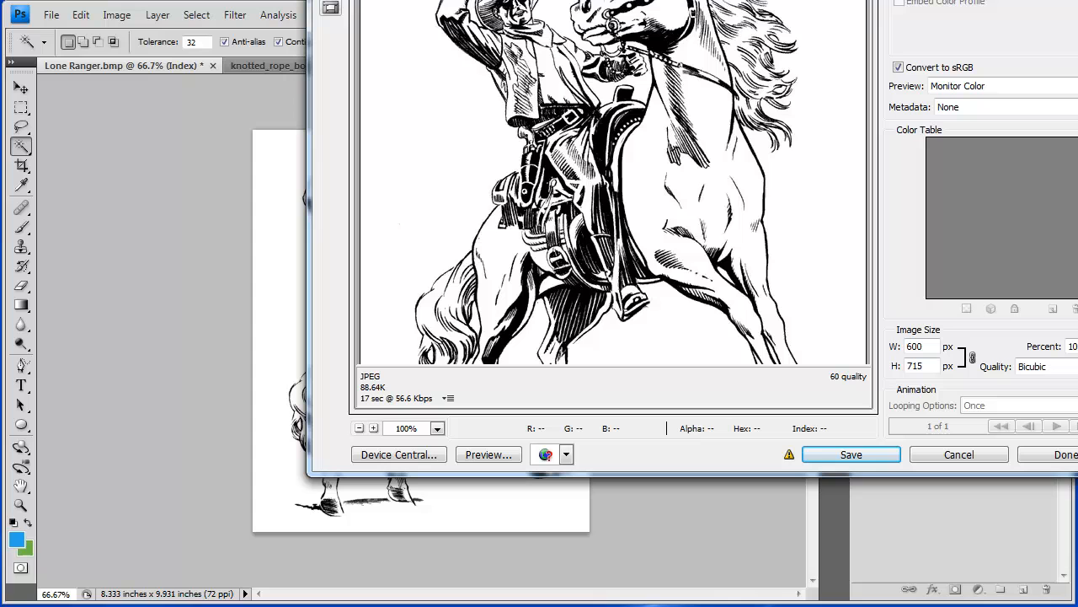
mouse_move(851, 465)
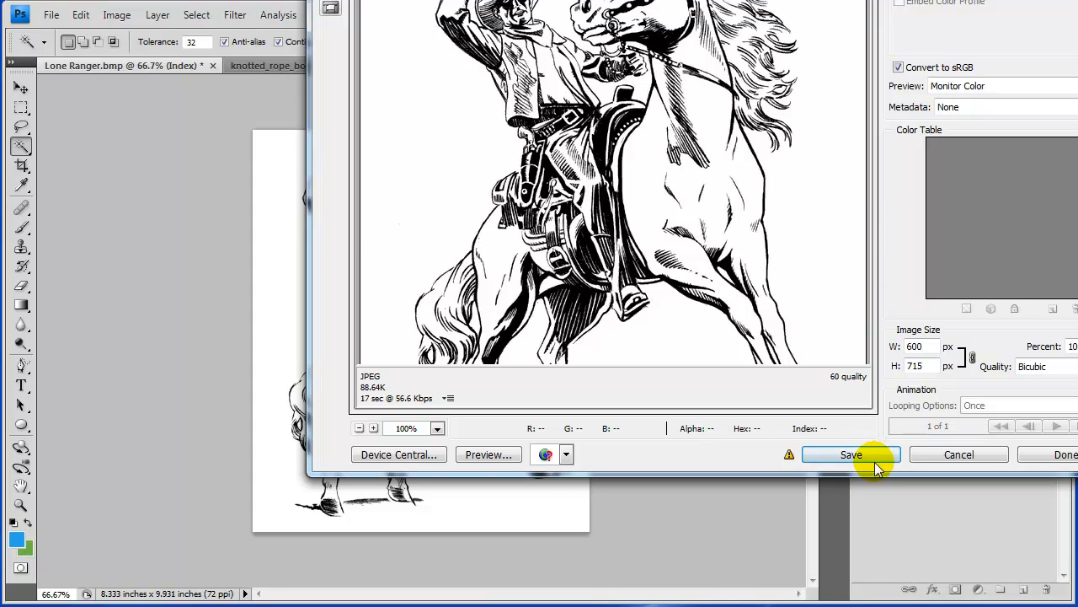
mouse_move(582, 438)
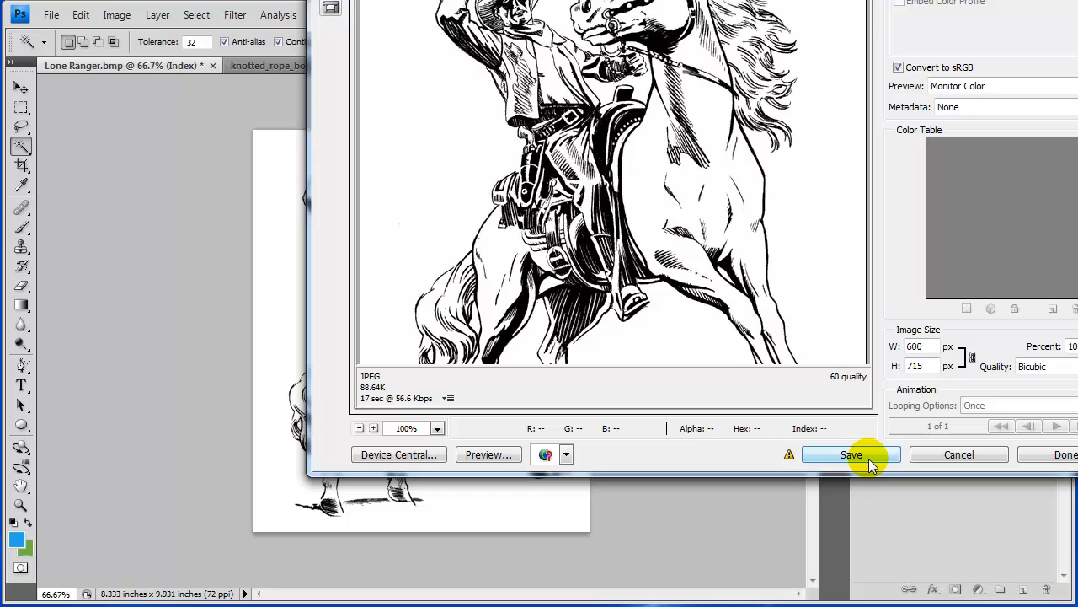
left_click(851, 455)
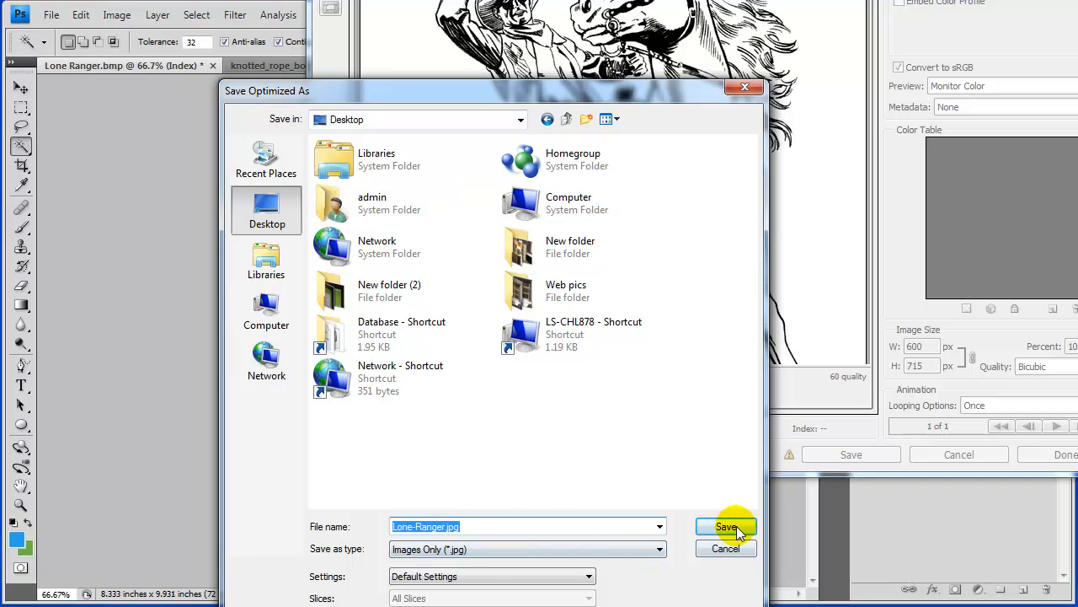
left_click(724, 526)
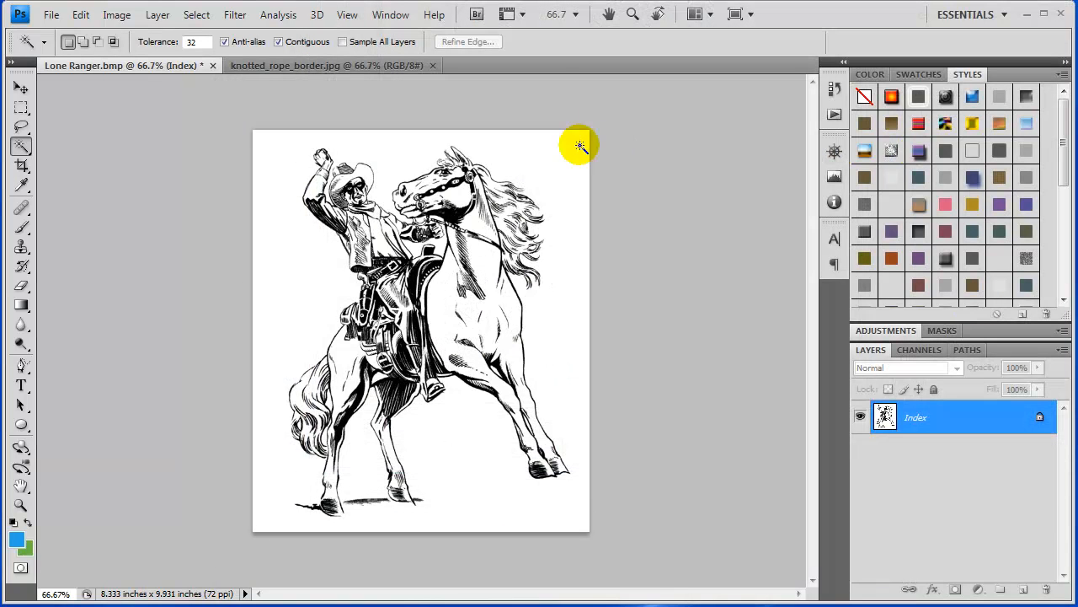
mouse_move(182, 66)
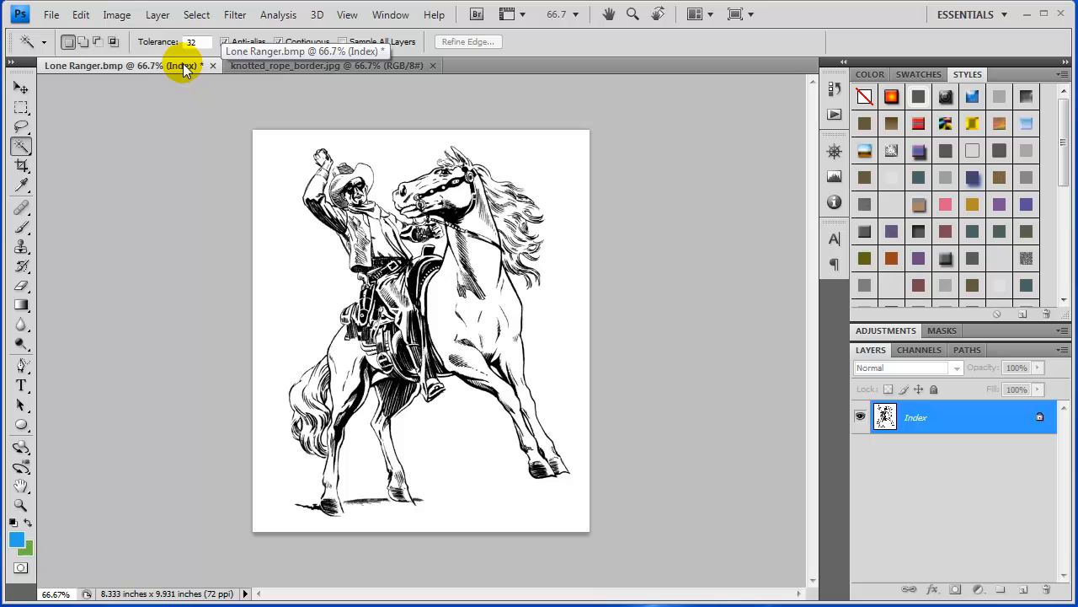
mouse_move(189, 79)
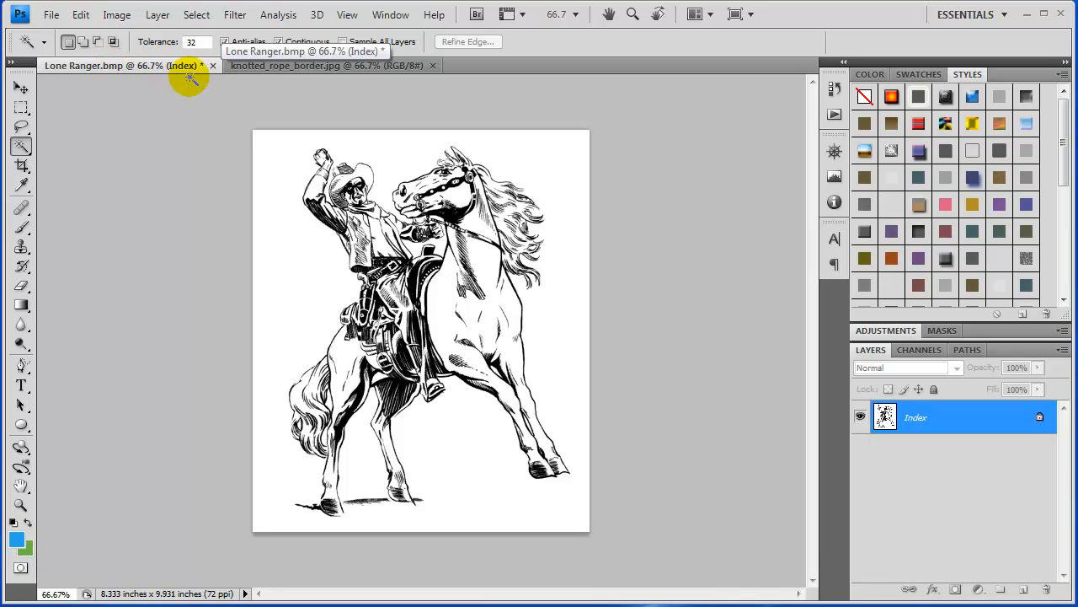
Close Lone Ranger.bmp without saving and reopen Lone-Ranger.jpg
left_click(212, 66)
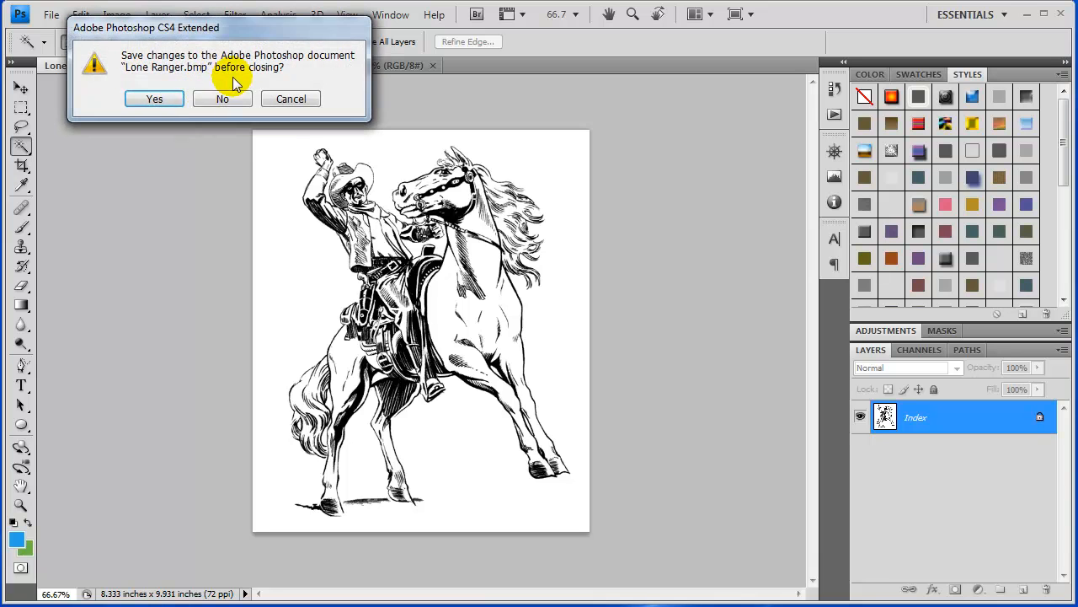
left_click(223, 98)
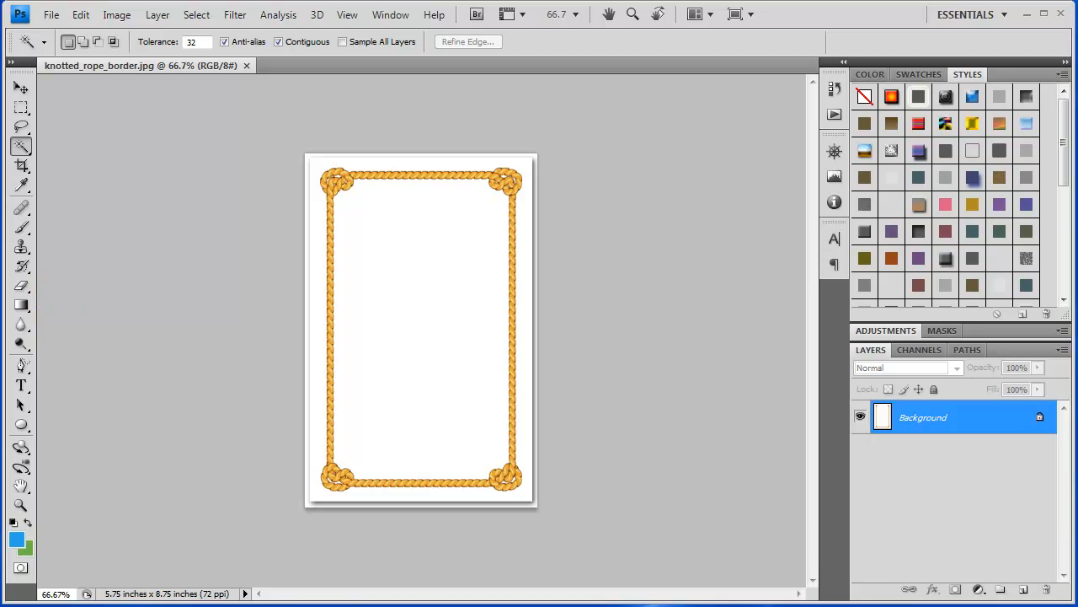
left_click(344, 66)
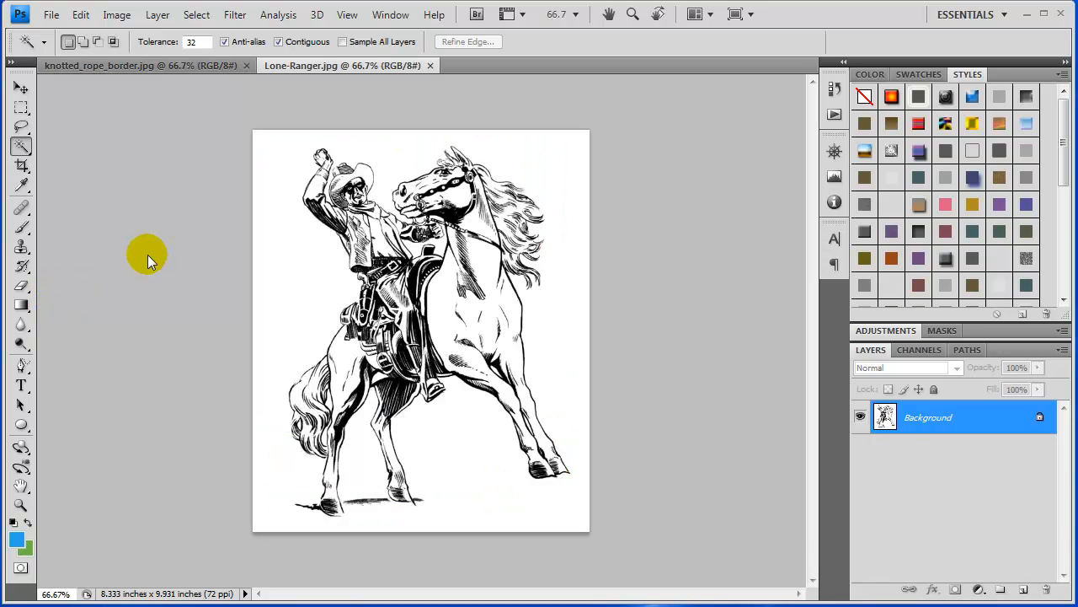
mouse_move(346, 66)
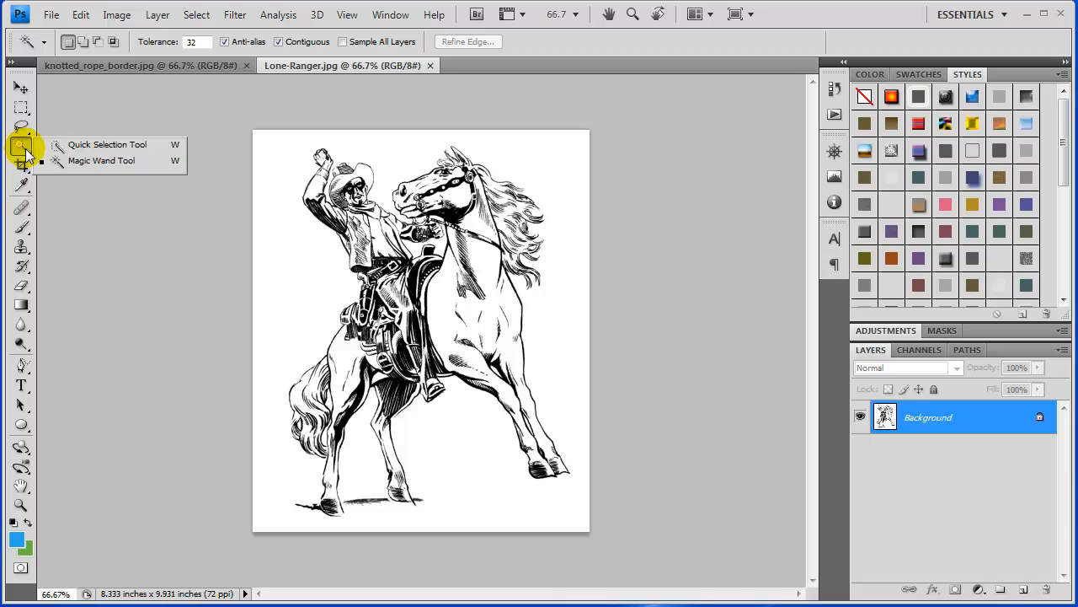
Magic Wand the white background around the rider and delete it, leaving green fill
left_click(102, 161)
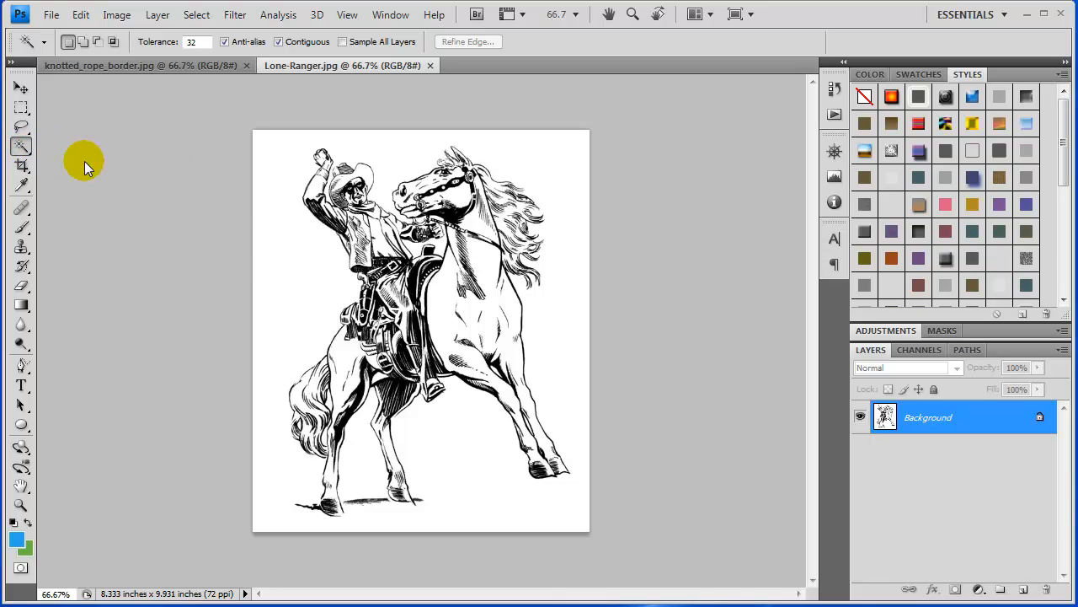
mouse_move(300, 260)
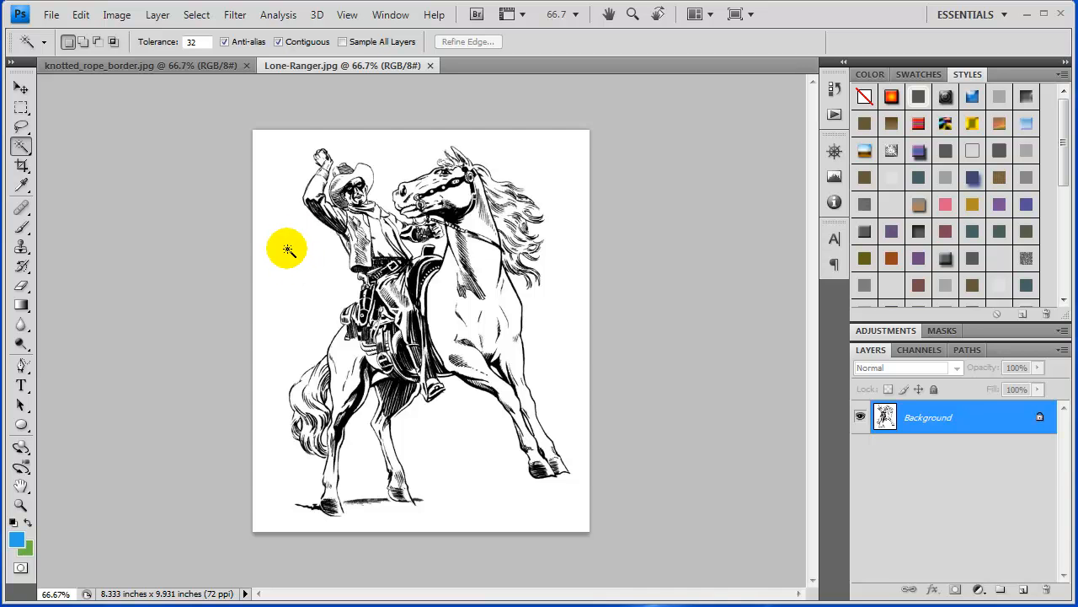
left_click(287, 249)
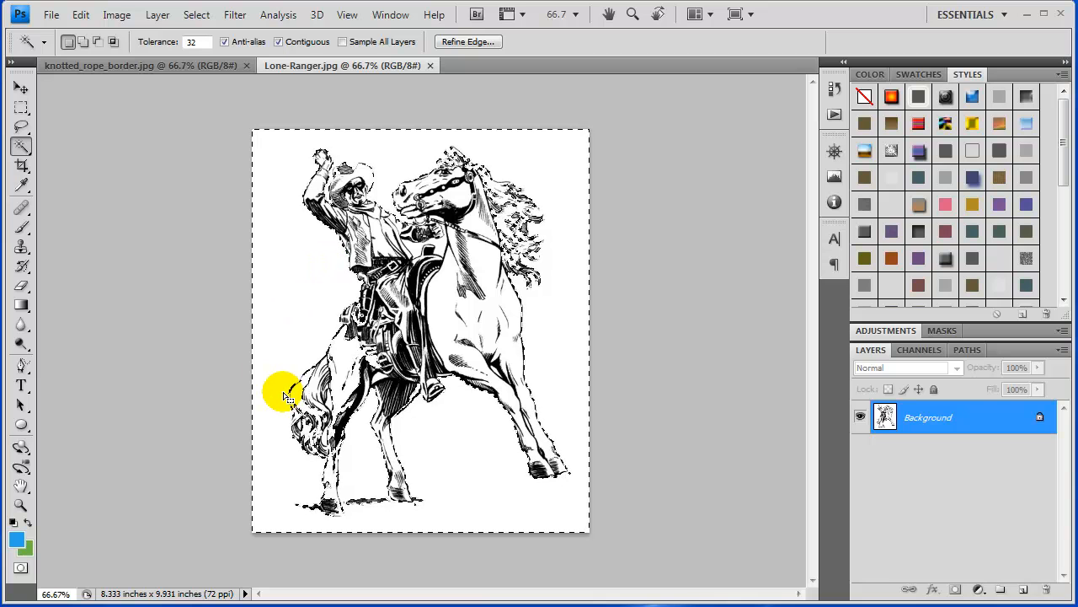
left_click(285, 396)
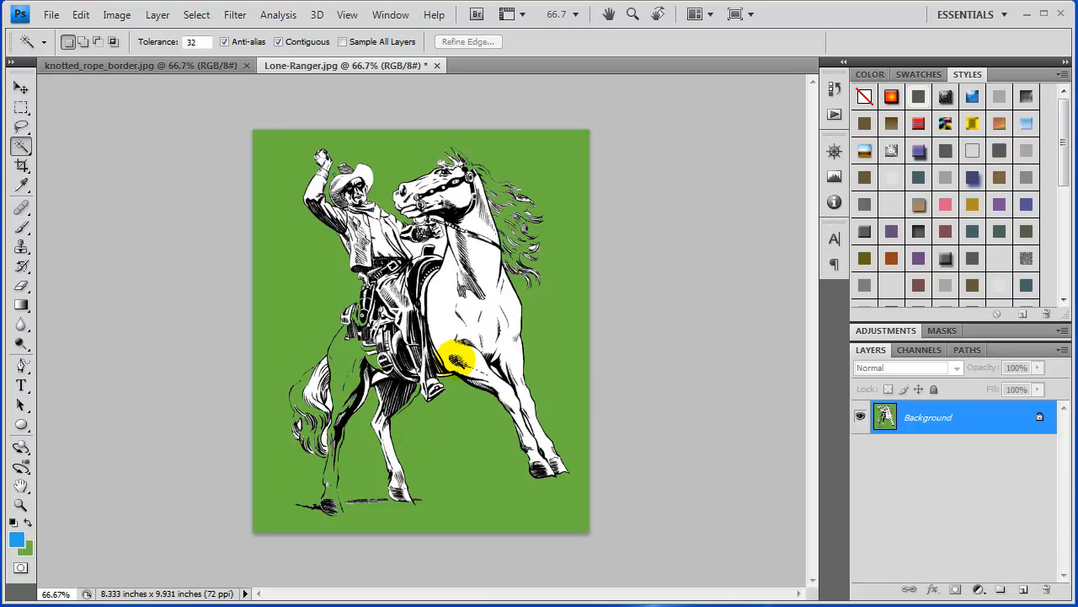
mouse_move(531, 307)
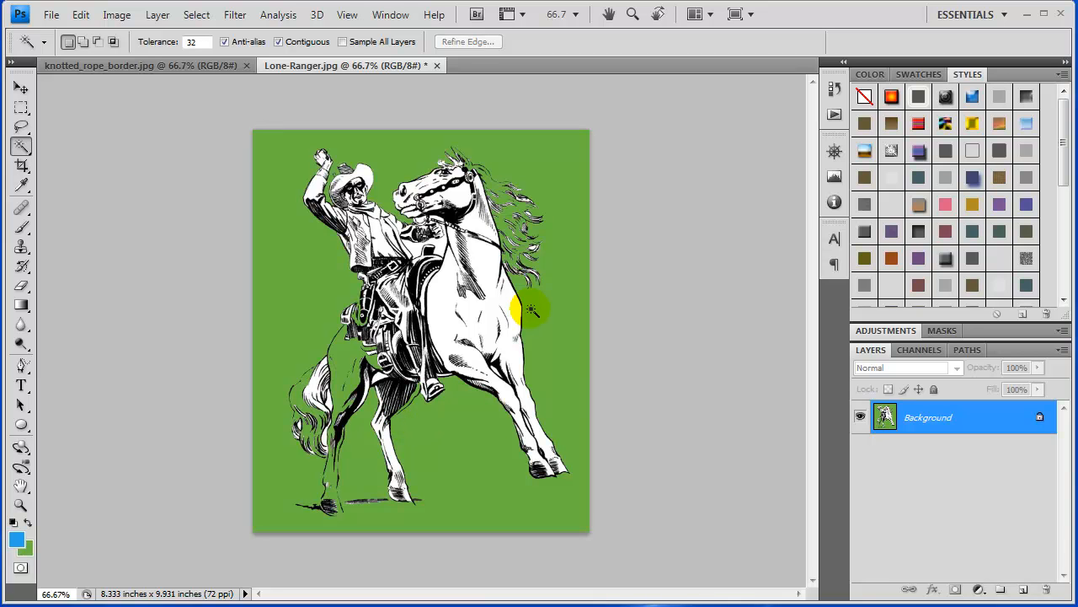
mouse_move(318, 320)
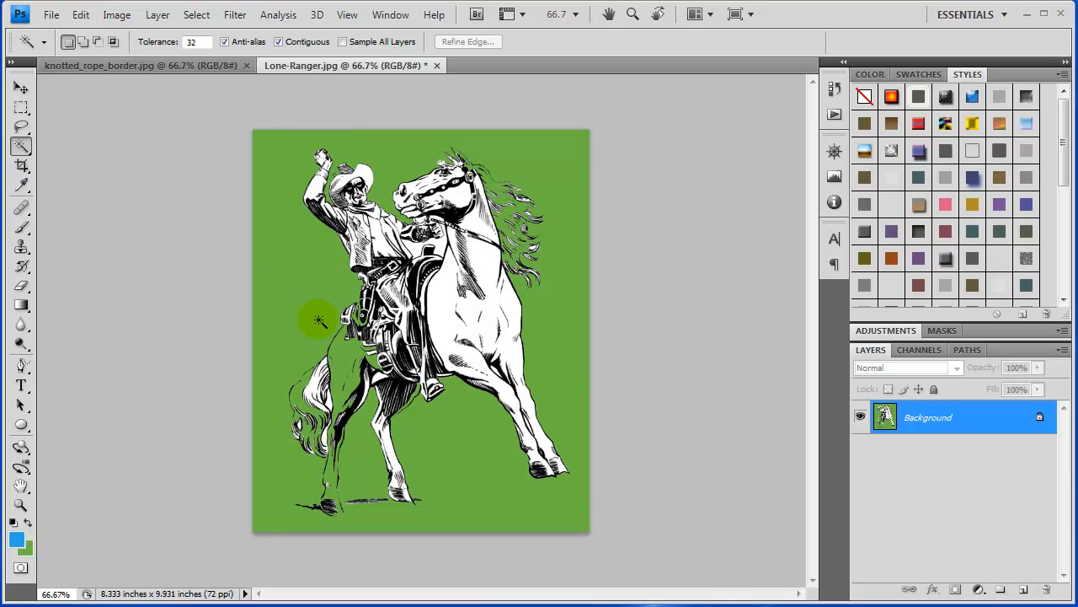
mouse_move(300, 256)
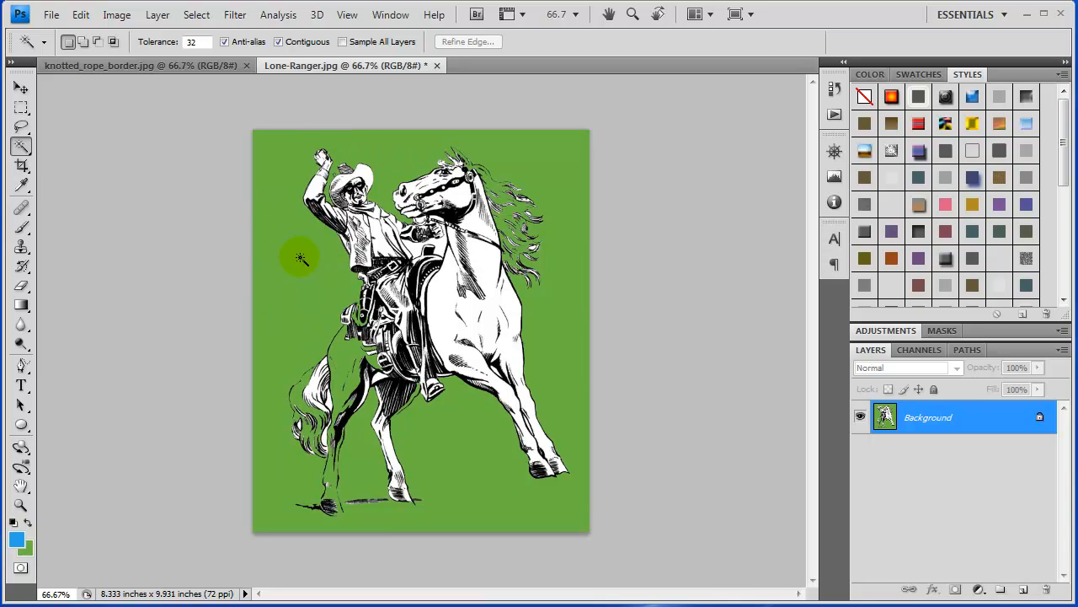
mouse_move(681, 320)
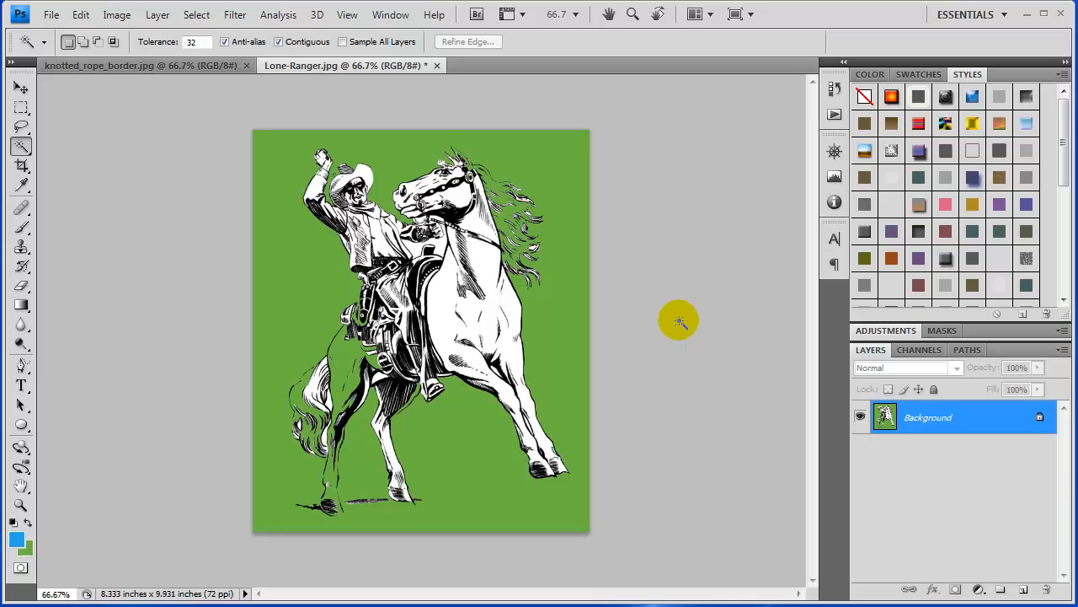
mouse_move(809, 418)
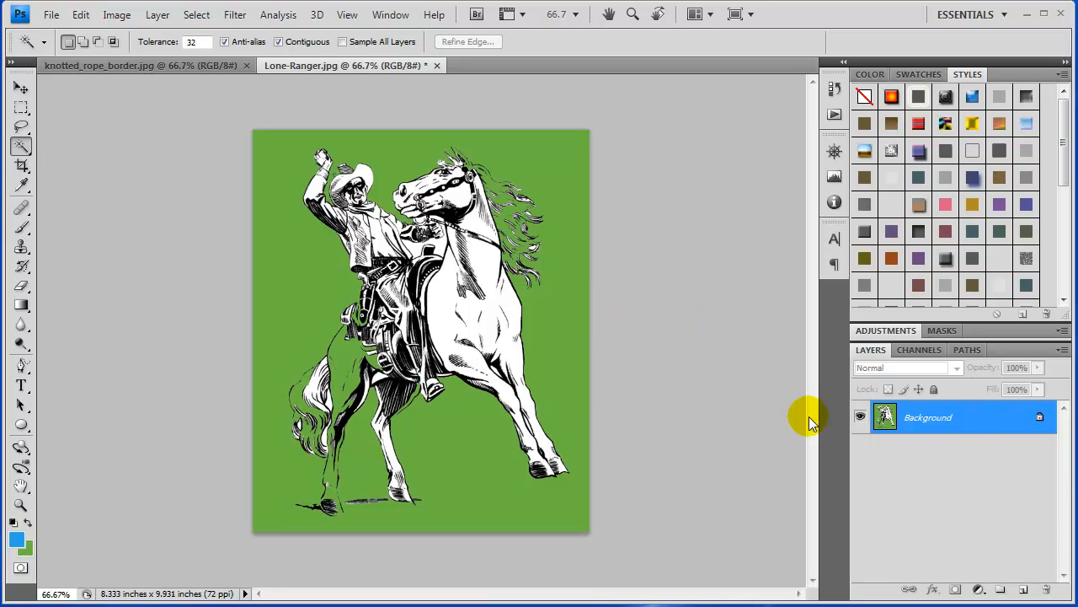
mouse_move(829, 93)
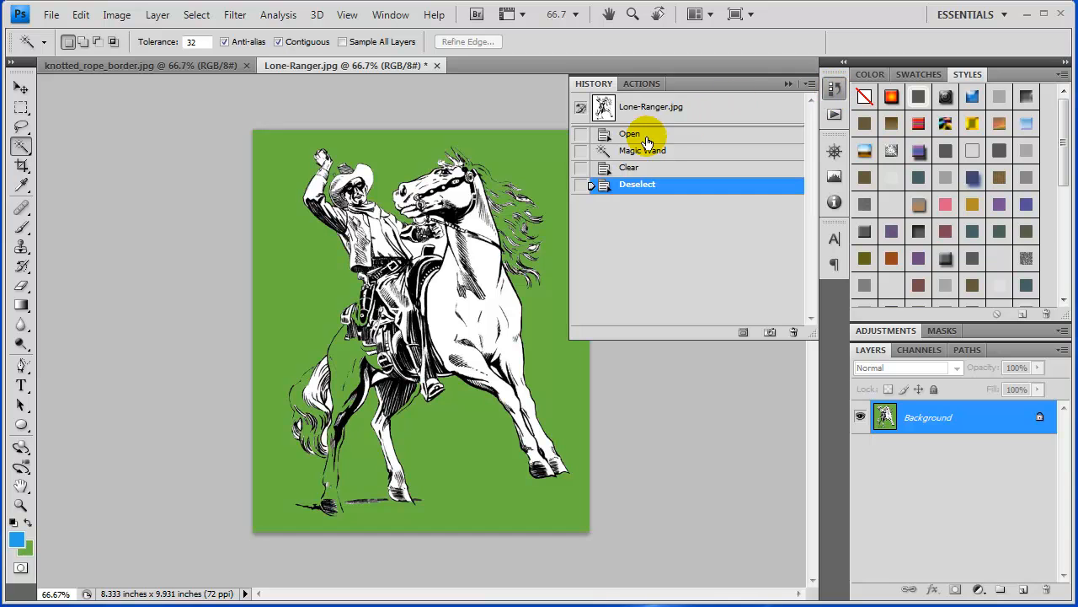
Revert to Open, convert Background to Layer 0 and delete the white area to transparency
left_click(630, 135)
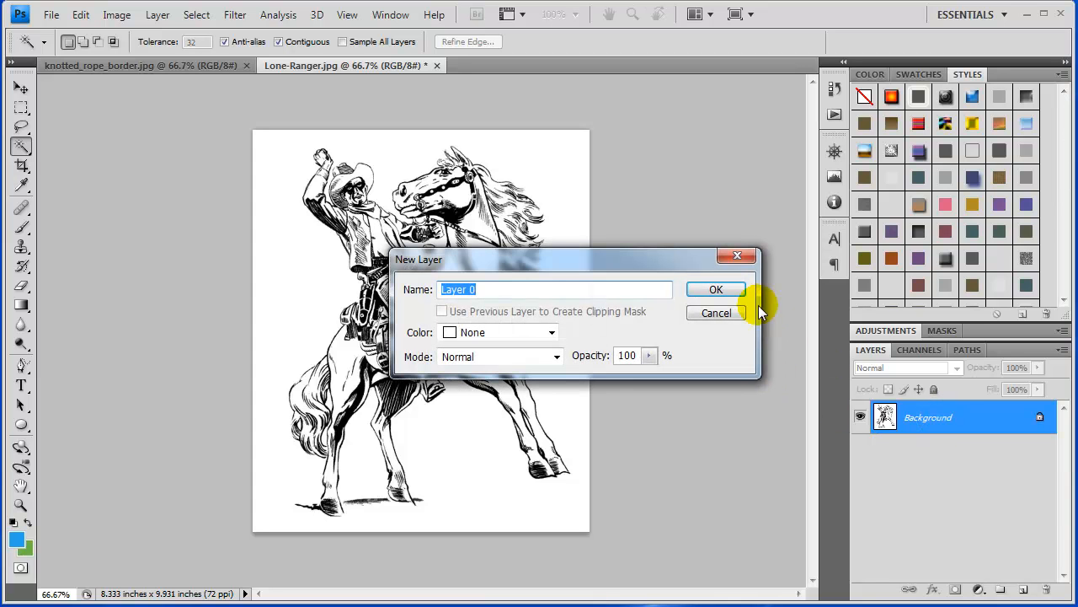
left_click(715, 290)
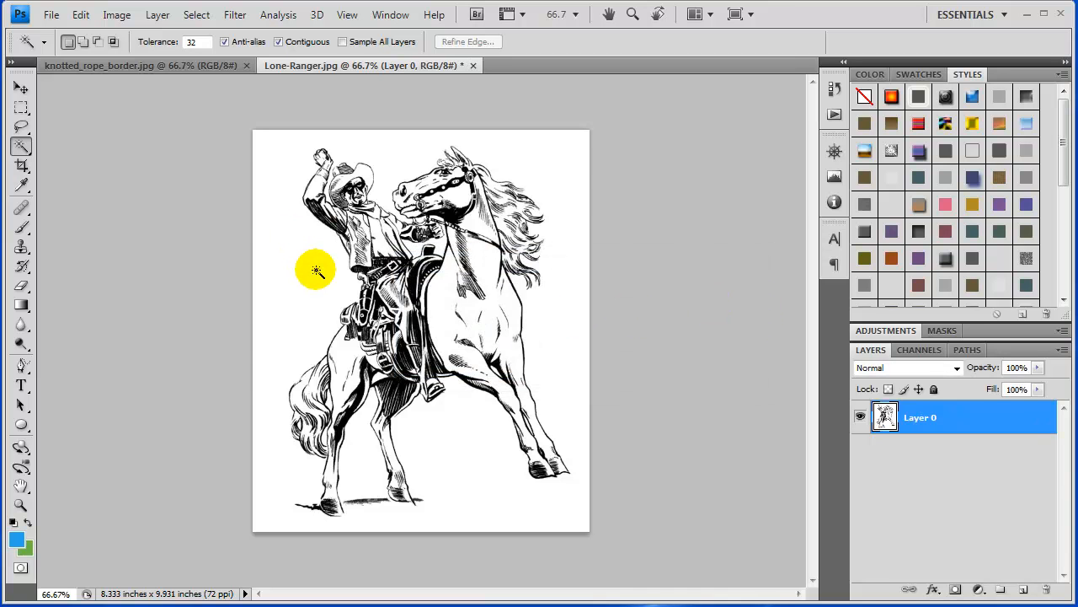
left_click(317, 271)
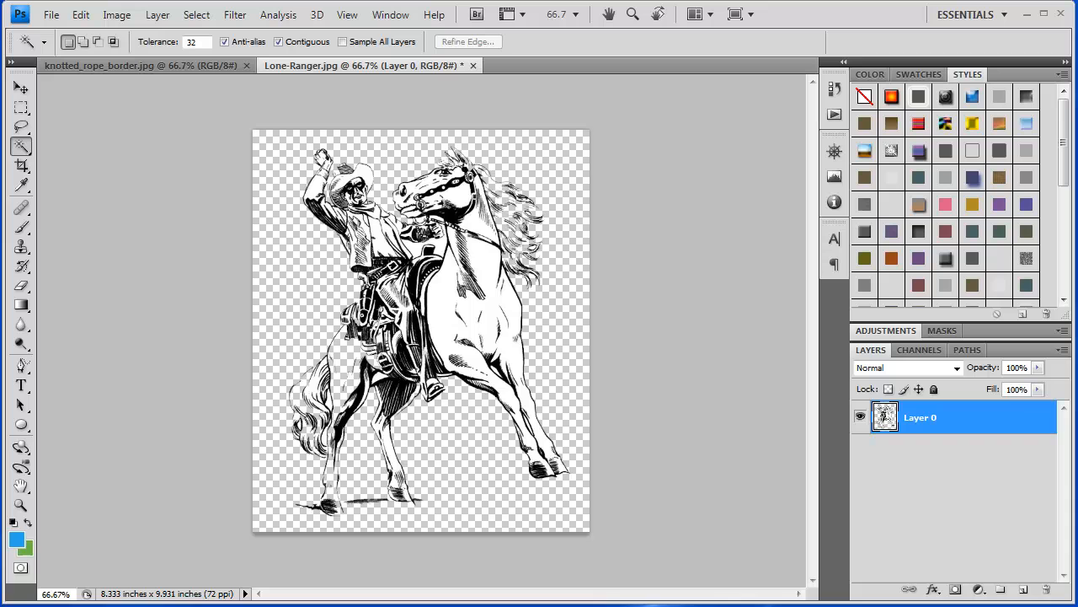
mouse_move(739, 531)
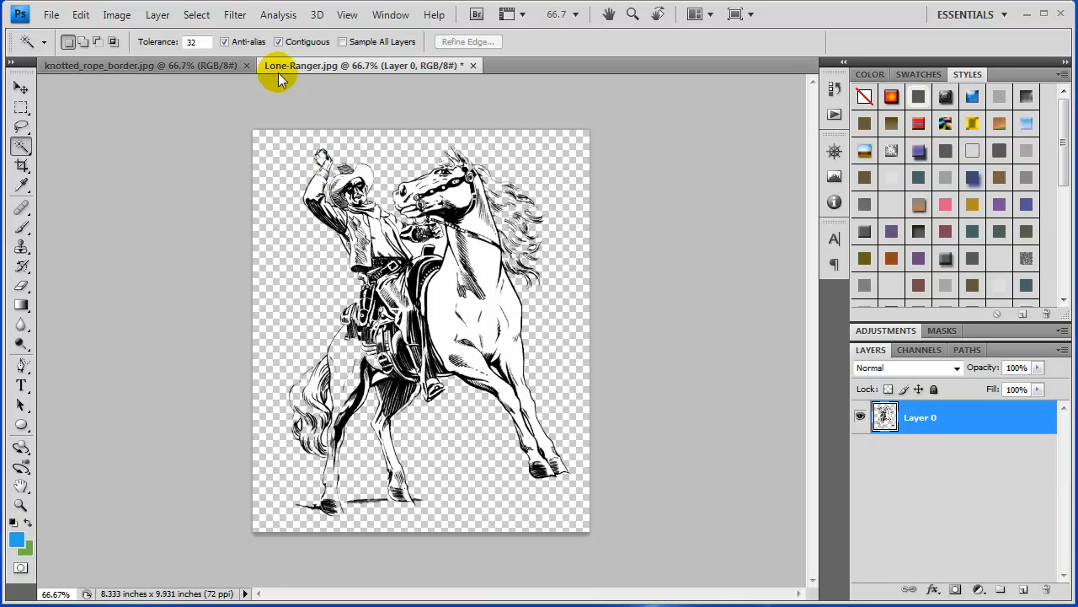
Trim transparent pixels on all four sides, shrinking the canvas to about 7.2 by 9.2 inches
left_click(117, 13)
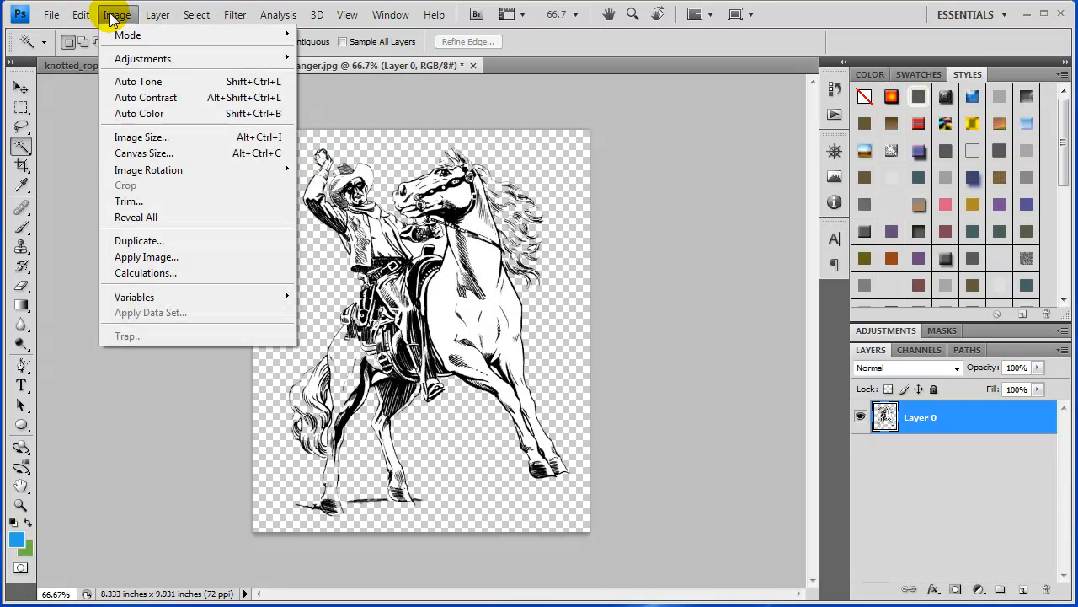
left_click(128, 200)
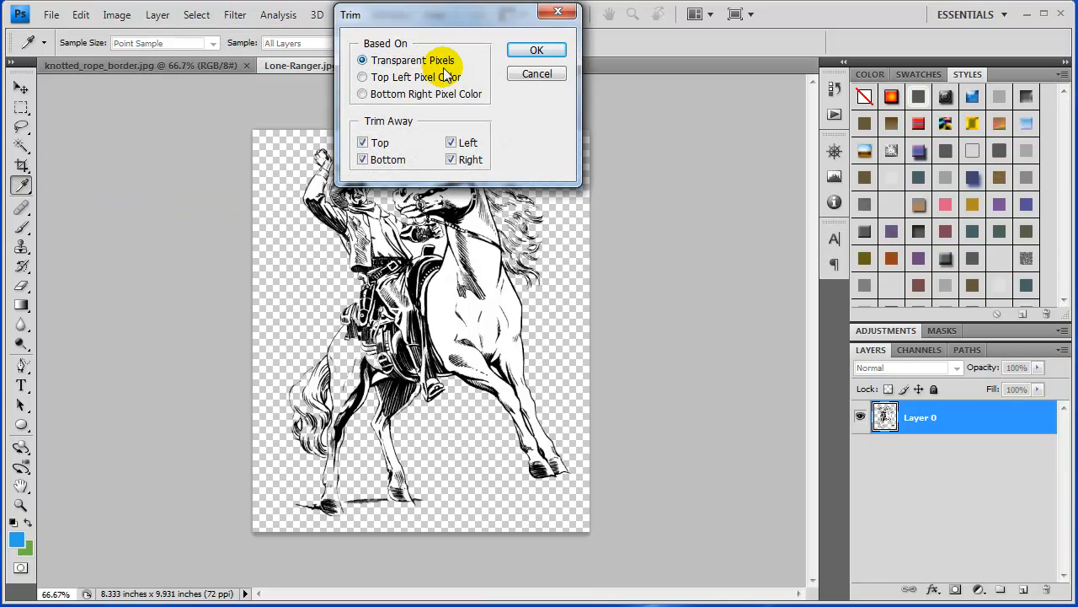
mouse_move(536, 50)
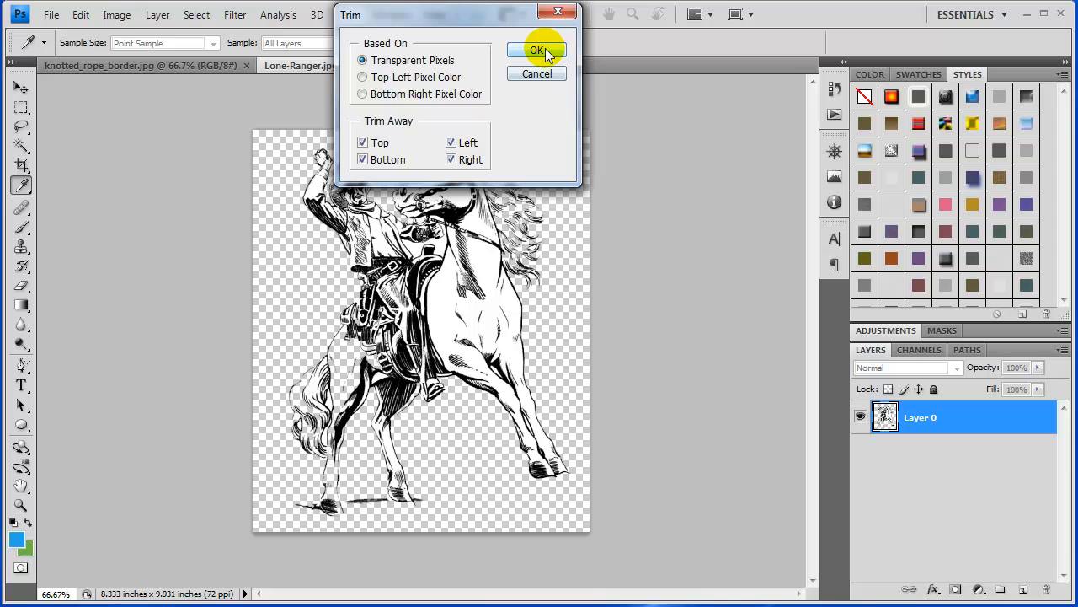
left_click(537, 51)
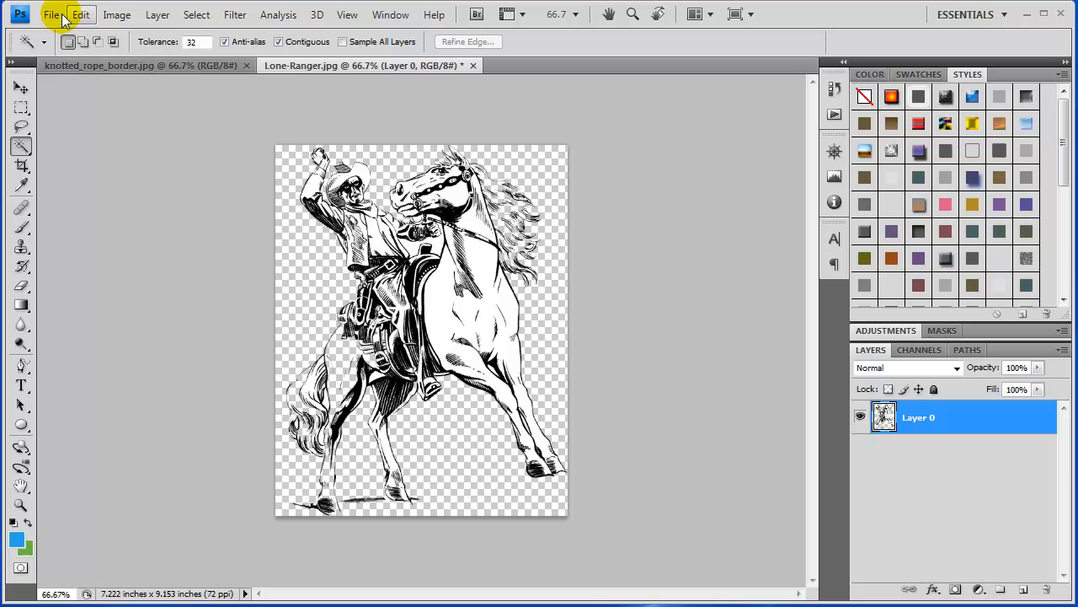
left_click(50, 14)
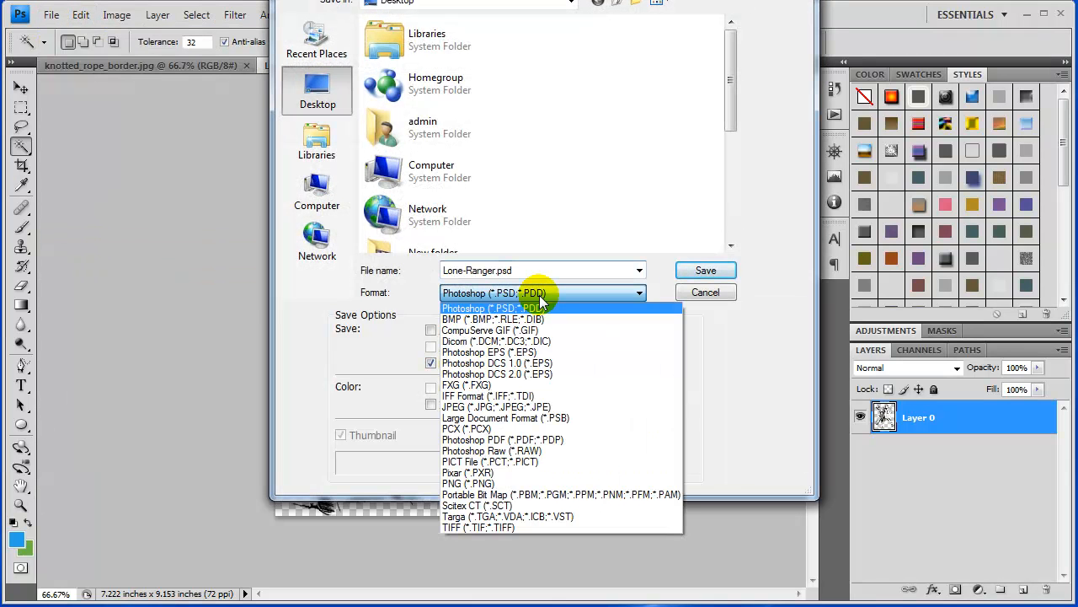
mouse_move(542, 293)
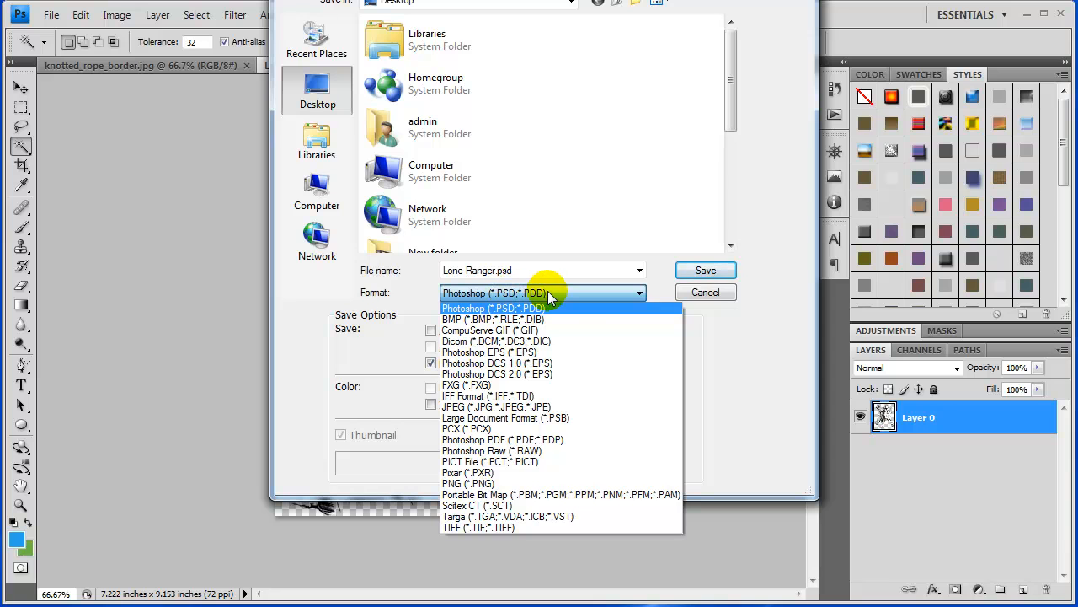
mouse_move(547, 328)
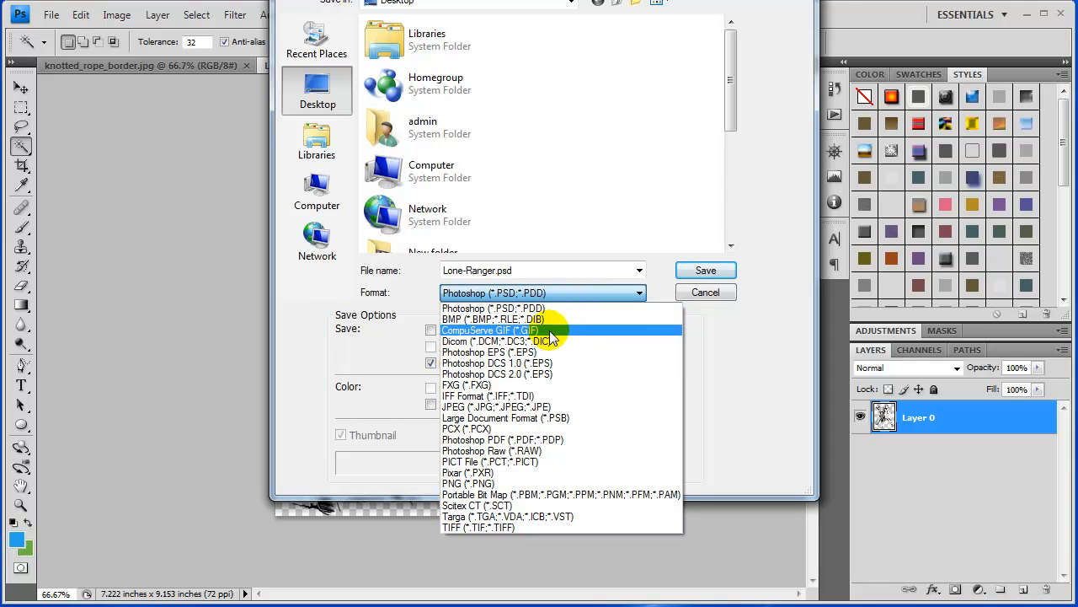
mouse_move(505, 472)
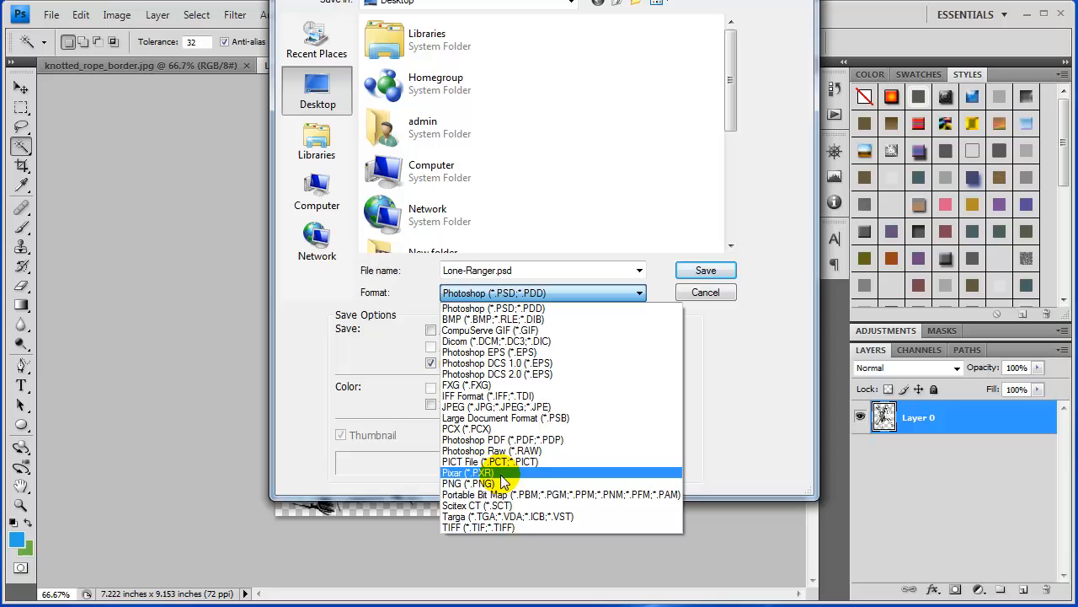
mouse_move(487, 482)
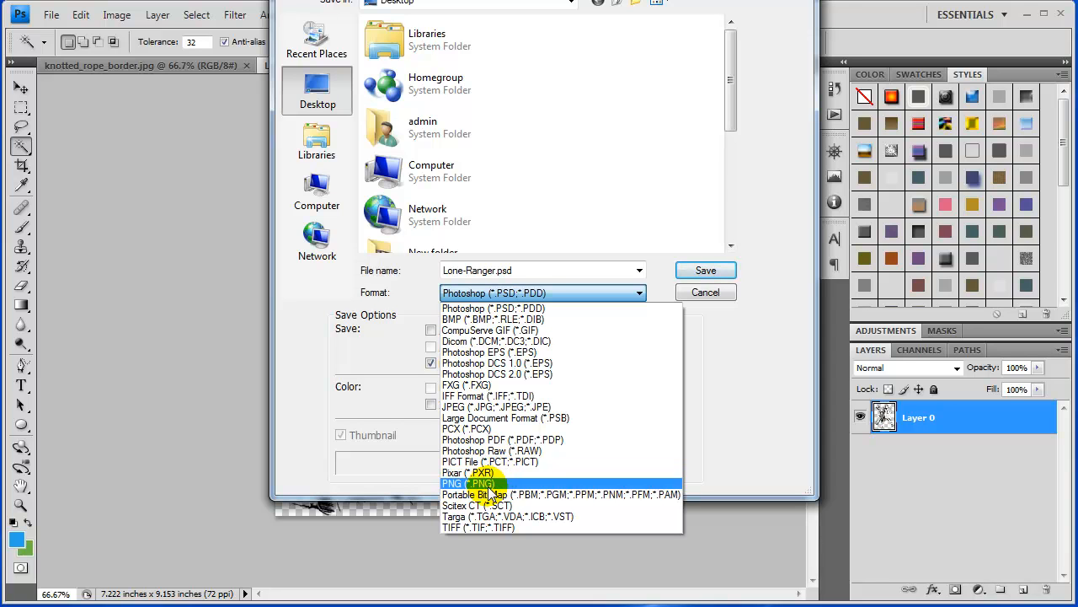
mouse_move(519, 406)
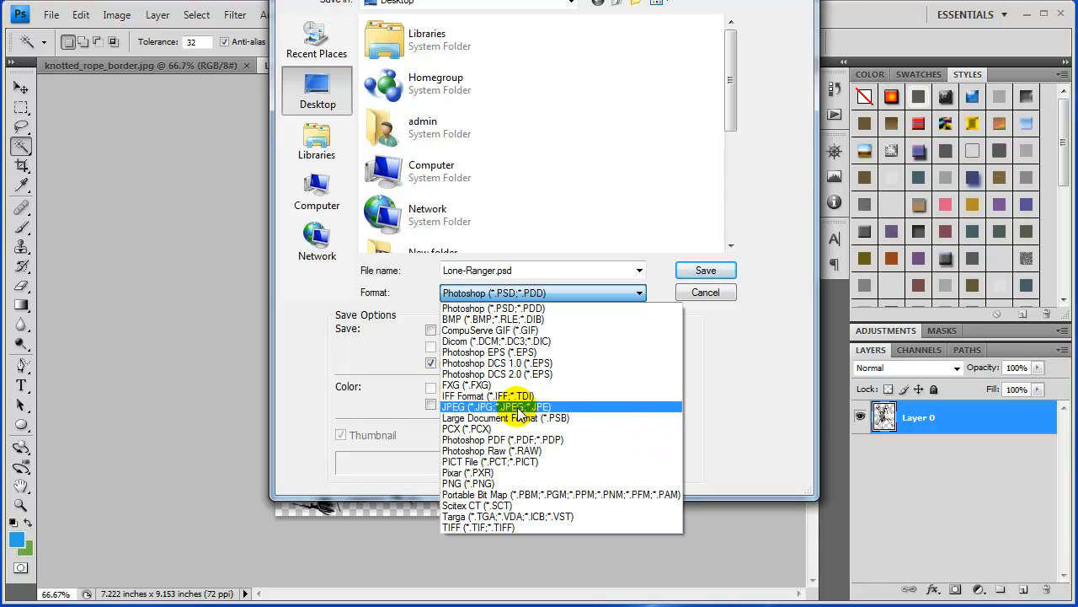
mouse_move(571, 413)
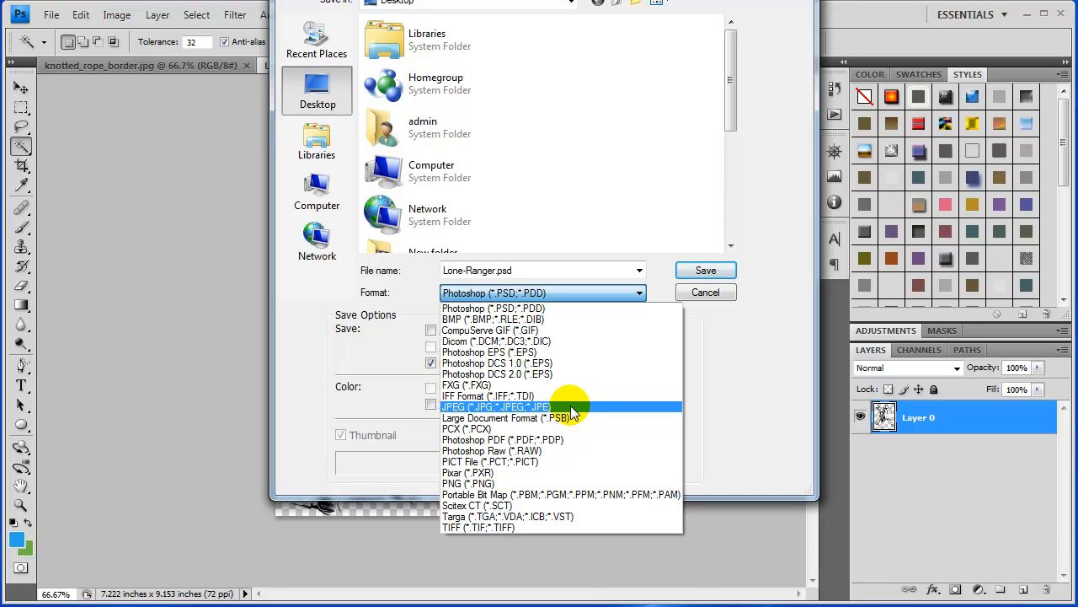
mouse_move(513, 472)
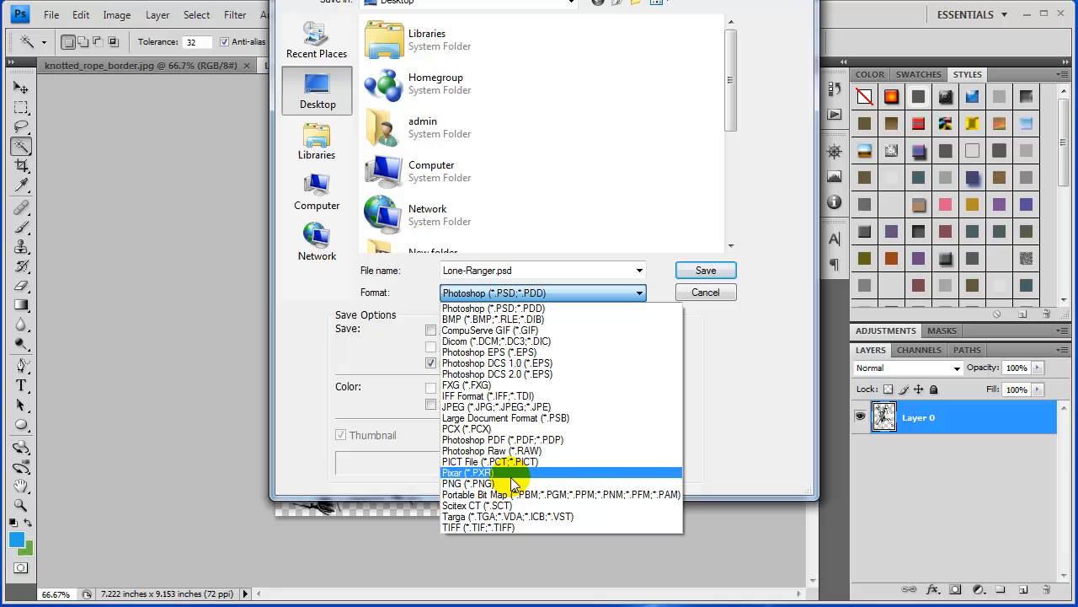
mouse_move(515, 329)
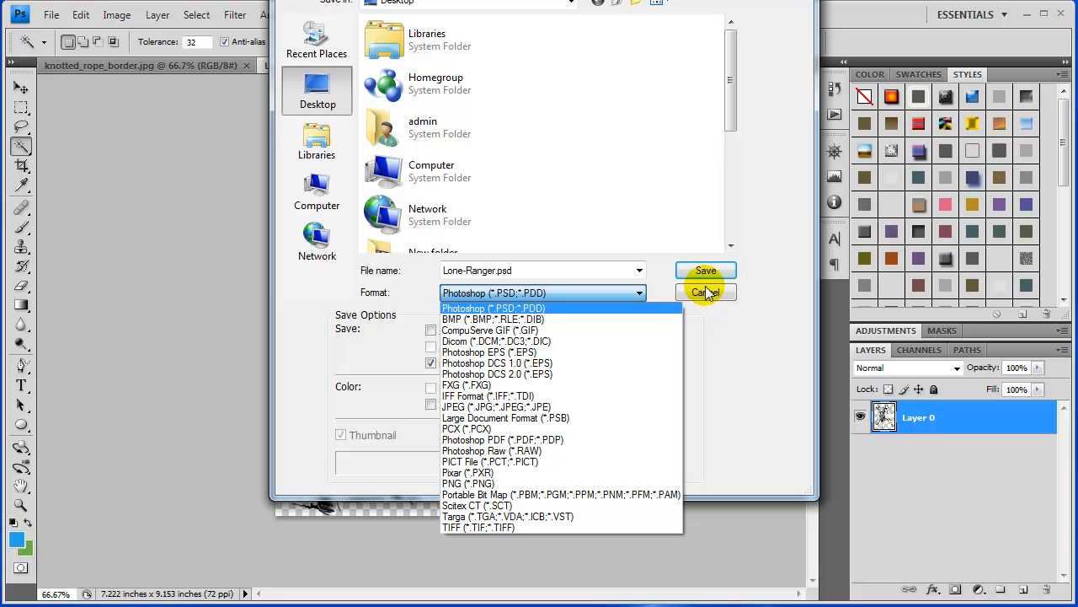
left_click(492, 307)
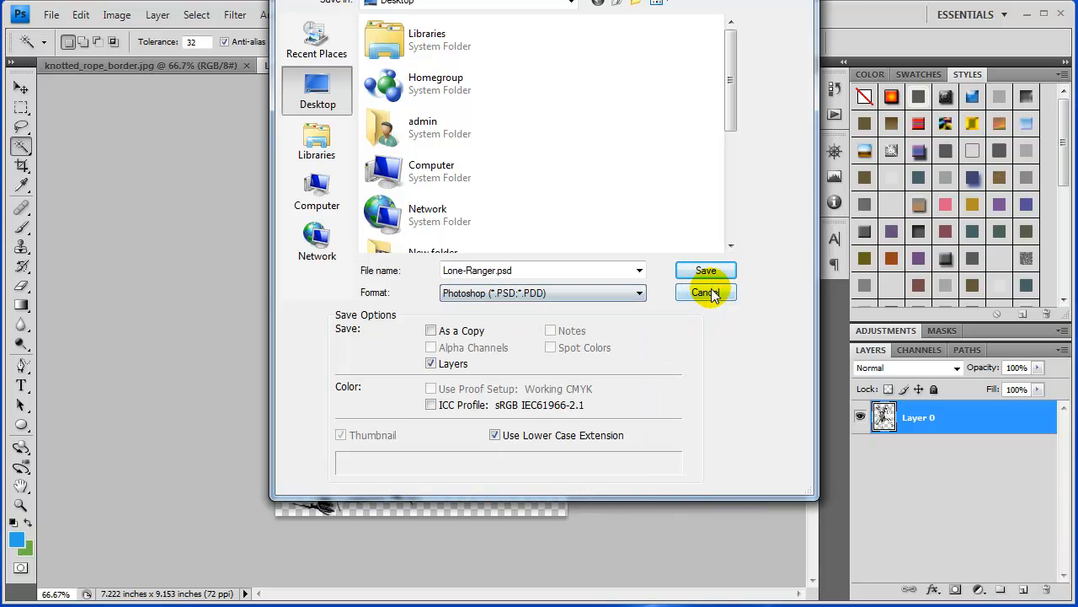
left_click(705, 270)
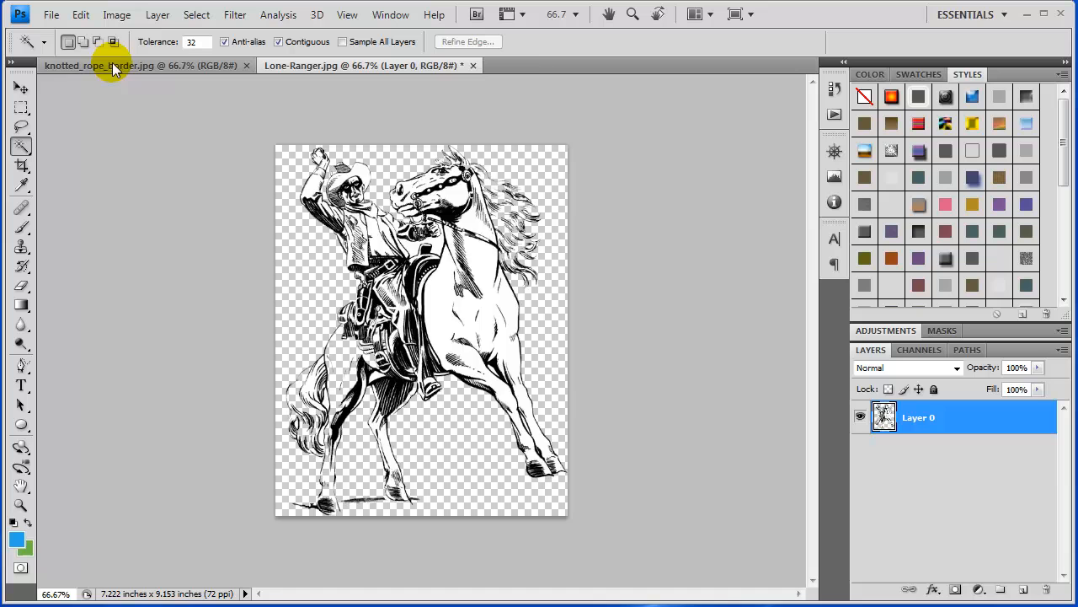
Switch to knotted_rope_border, zoom to about 91% and delete the inner white area
left_click(101, 64)
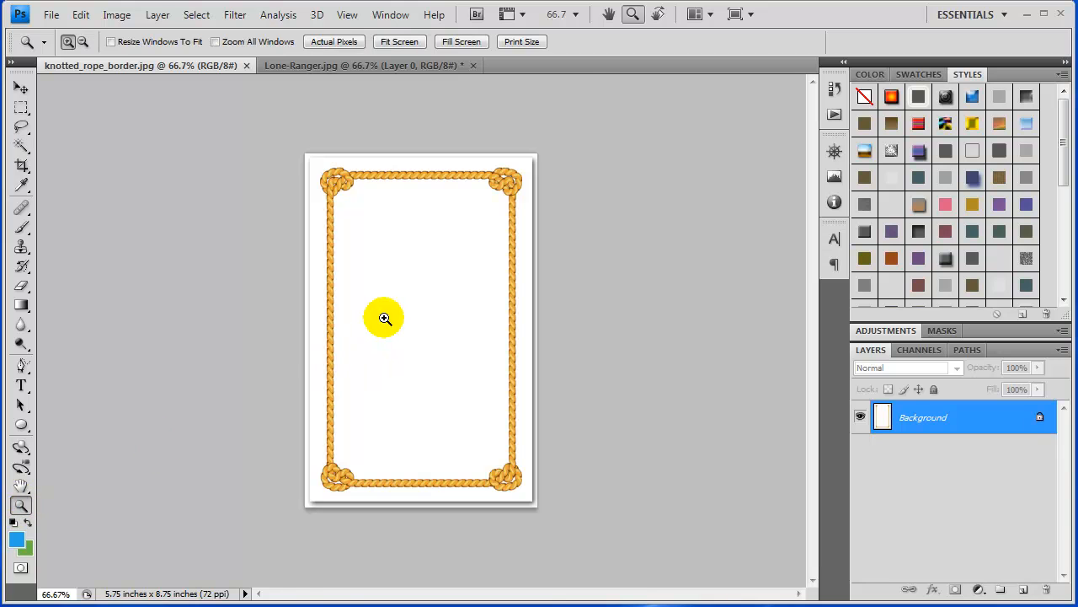
left_click(384, 317)
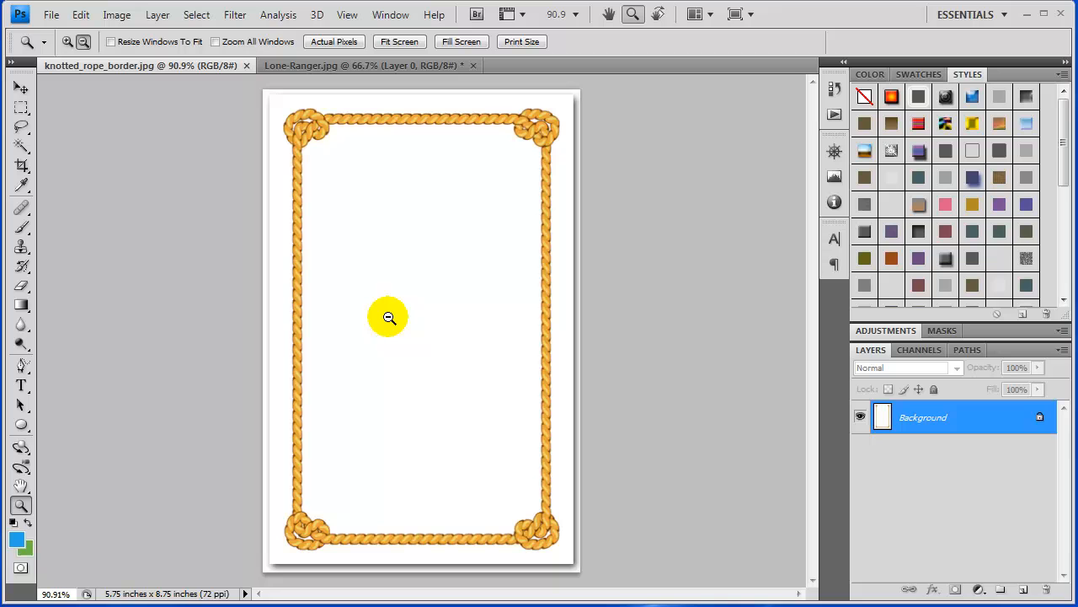
mouse_move(378, 197)
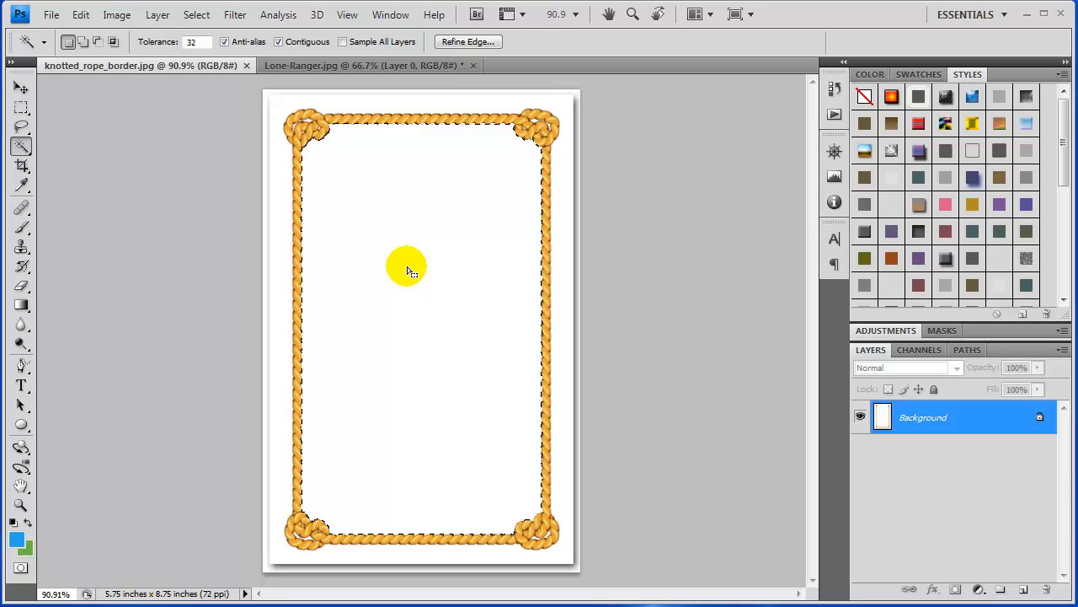
left_click(408, 268)
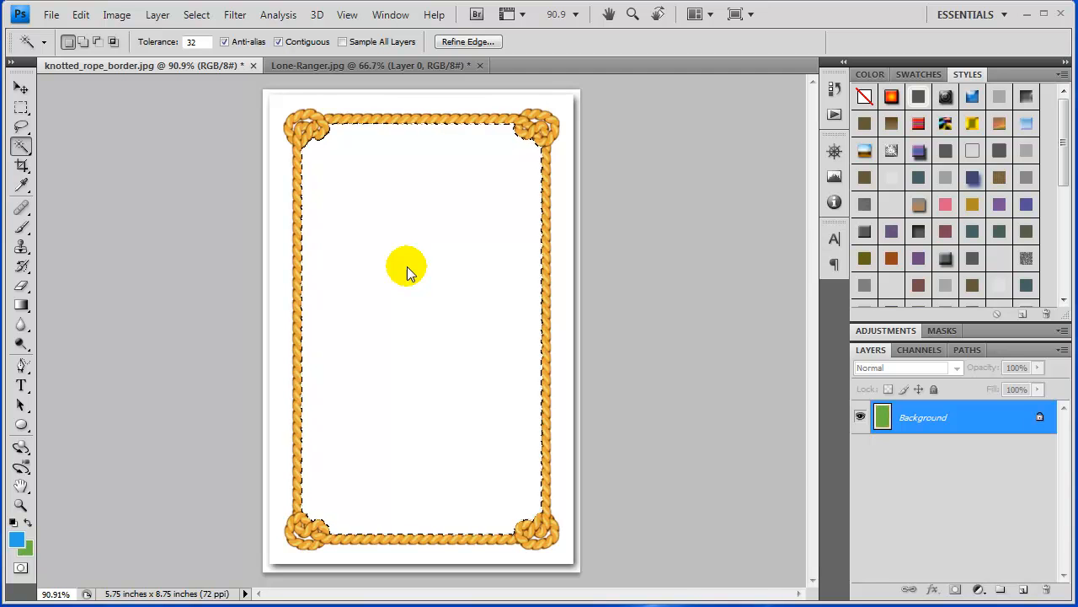
left_click(407, 266)
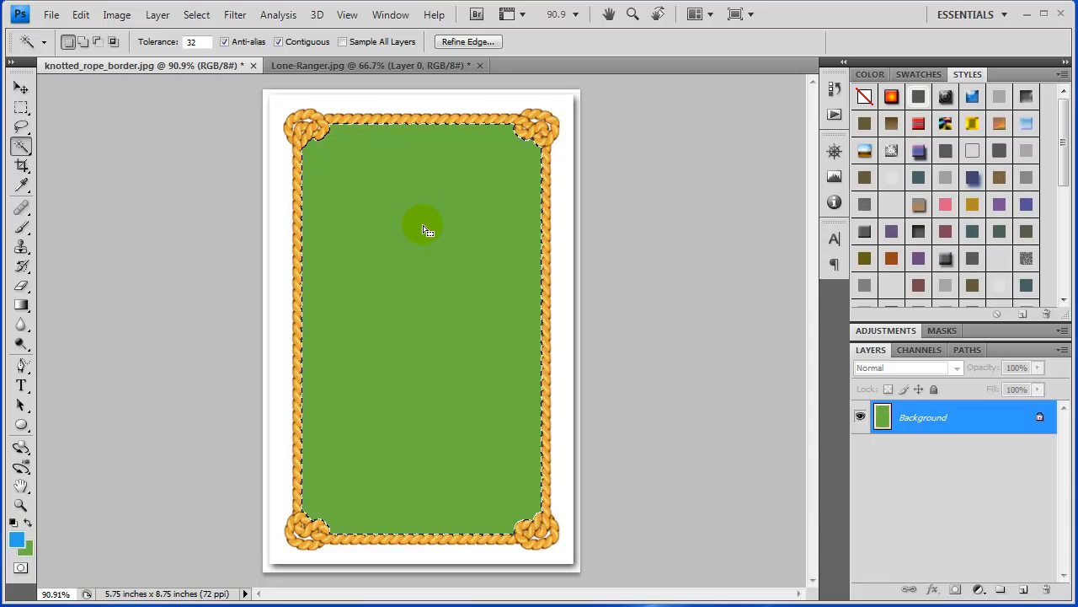
mouse_move(438, 244)
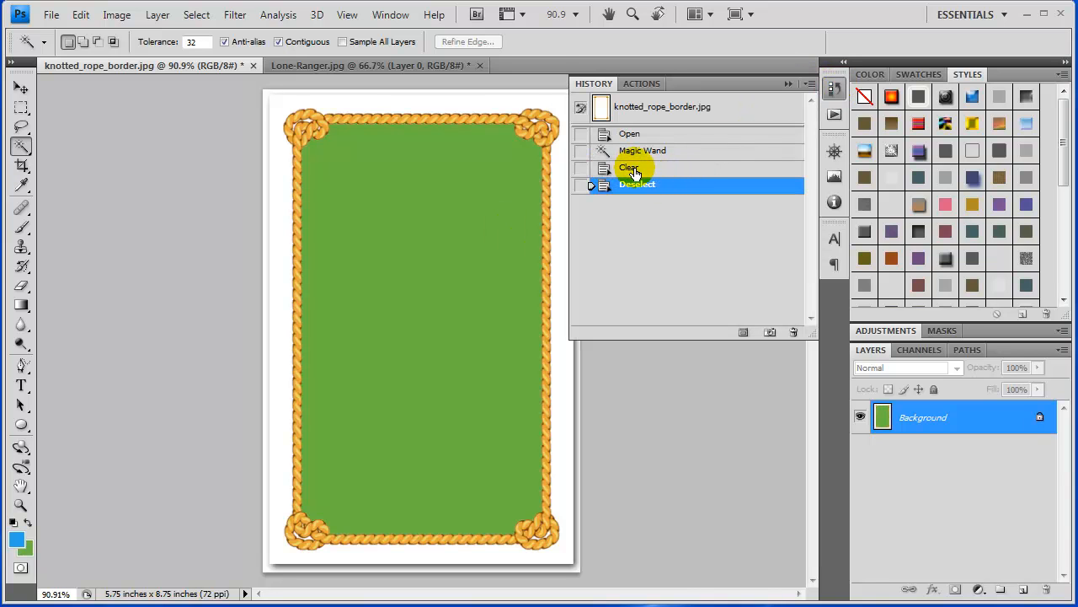
Revert to Open, convert Background to Layer 0 and select the white inside the rope
left_click(631, 133)
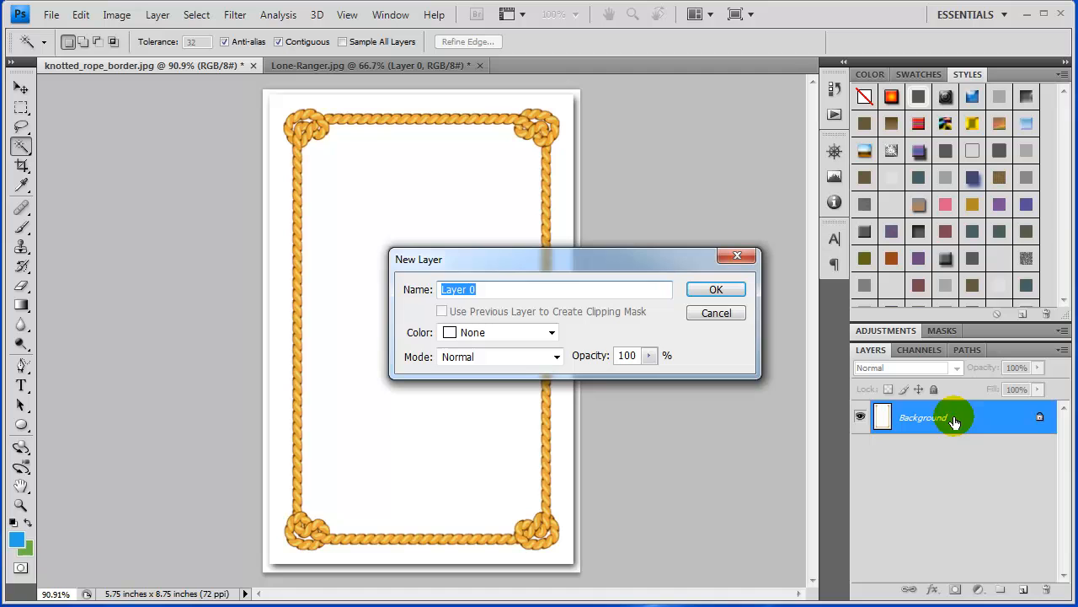
mouse_move(413, 273)
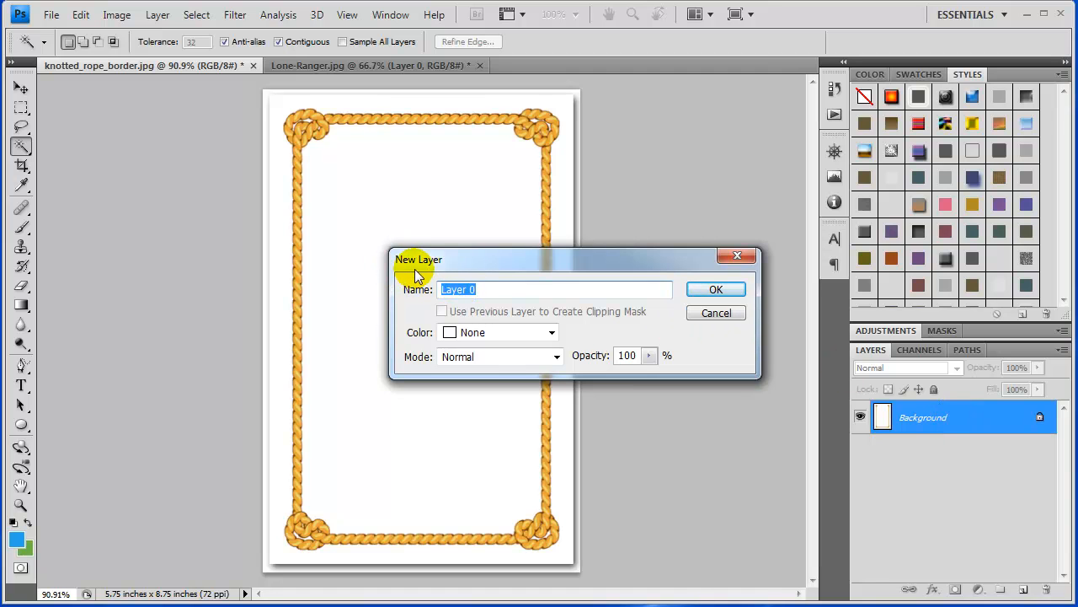
left_click(714, 290)
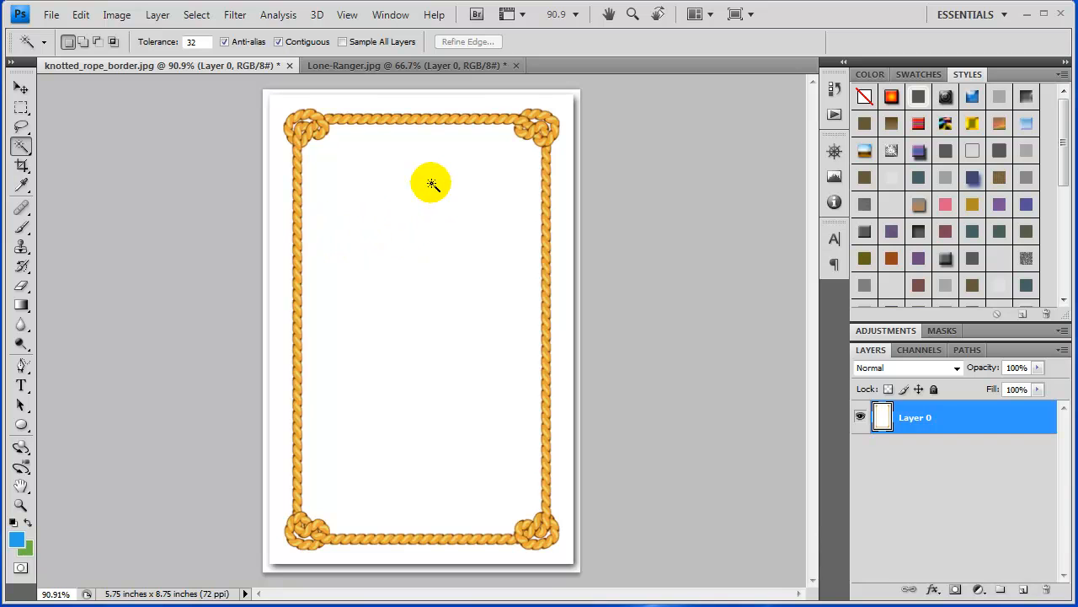
left_click(431, 184)
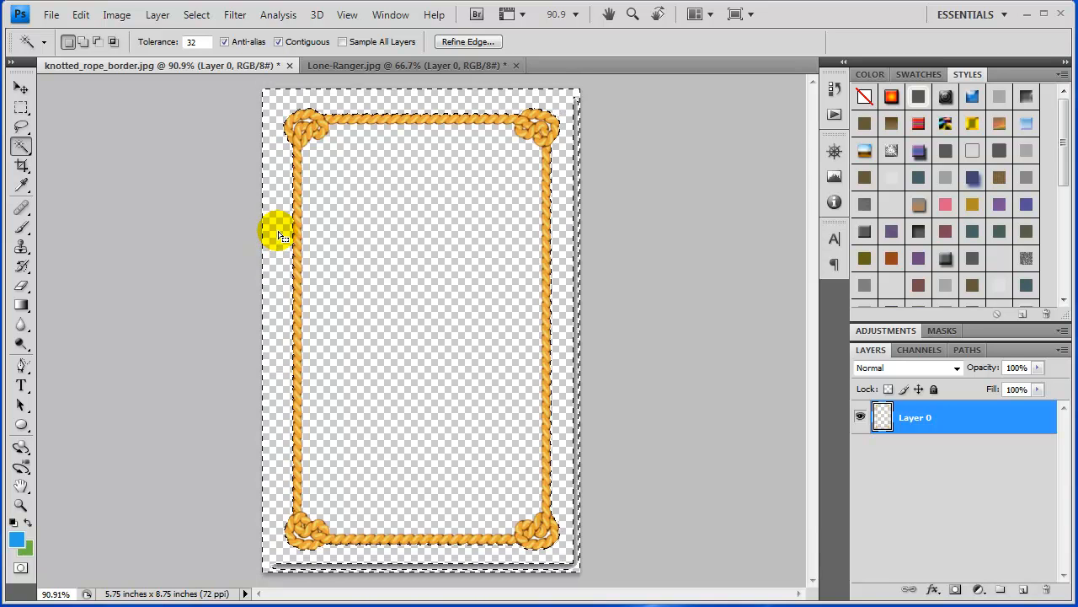
mouse_move(384, 219)
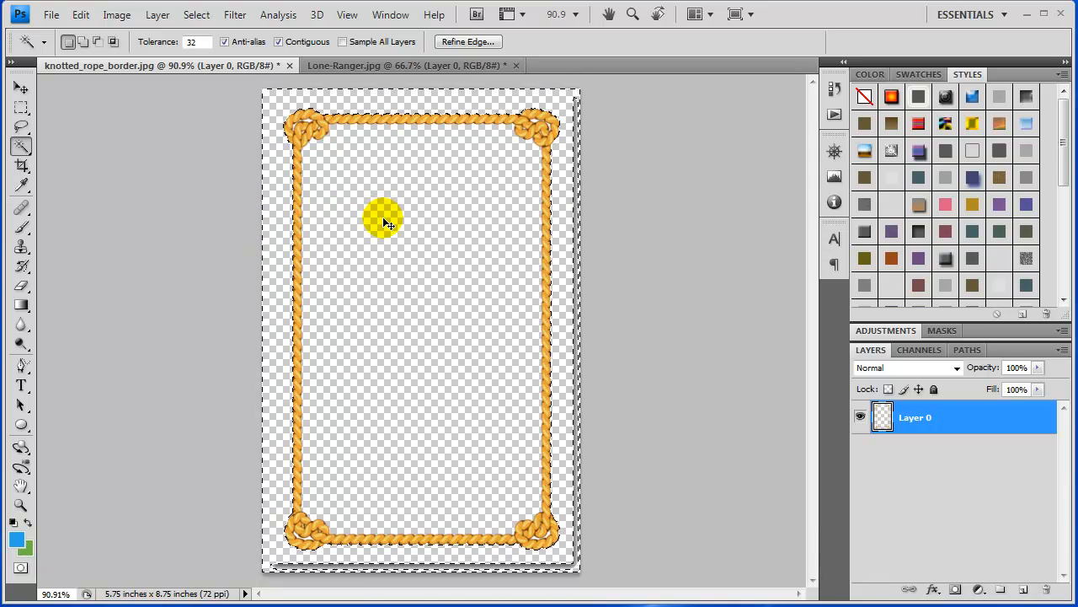
Zoom the top-left corner of the transparent rope border to 200%
left_click(384, 220)
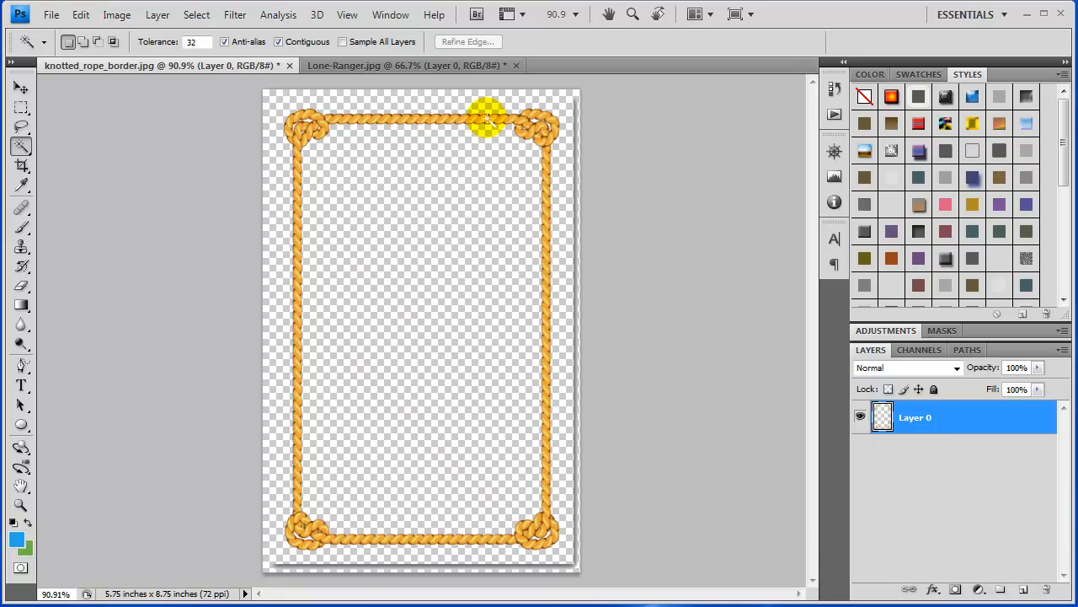
mouse_move(307, 121)
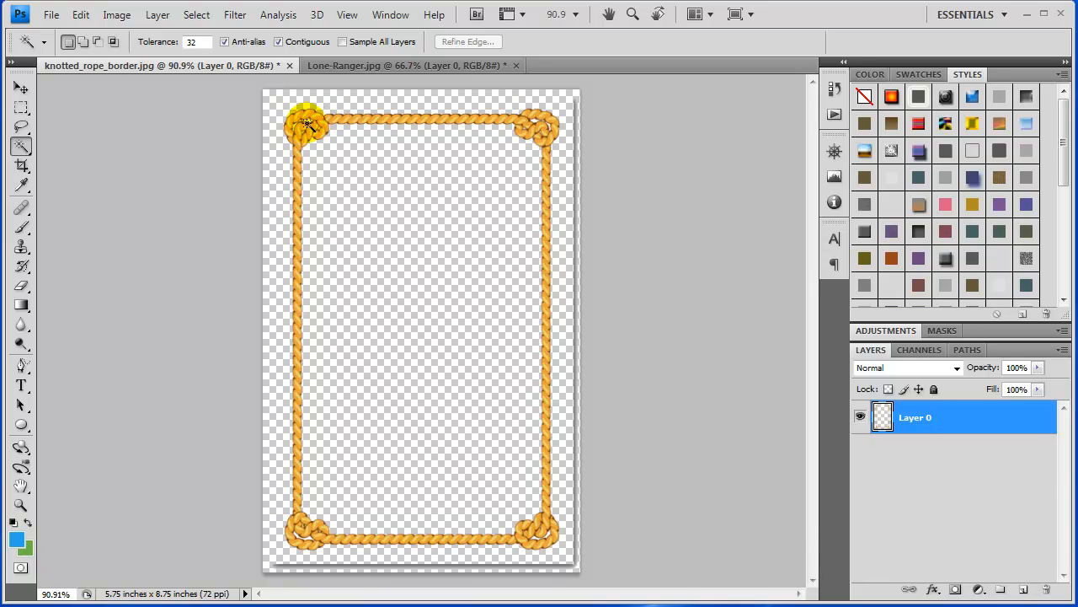
mouse_move(239, 502)
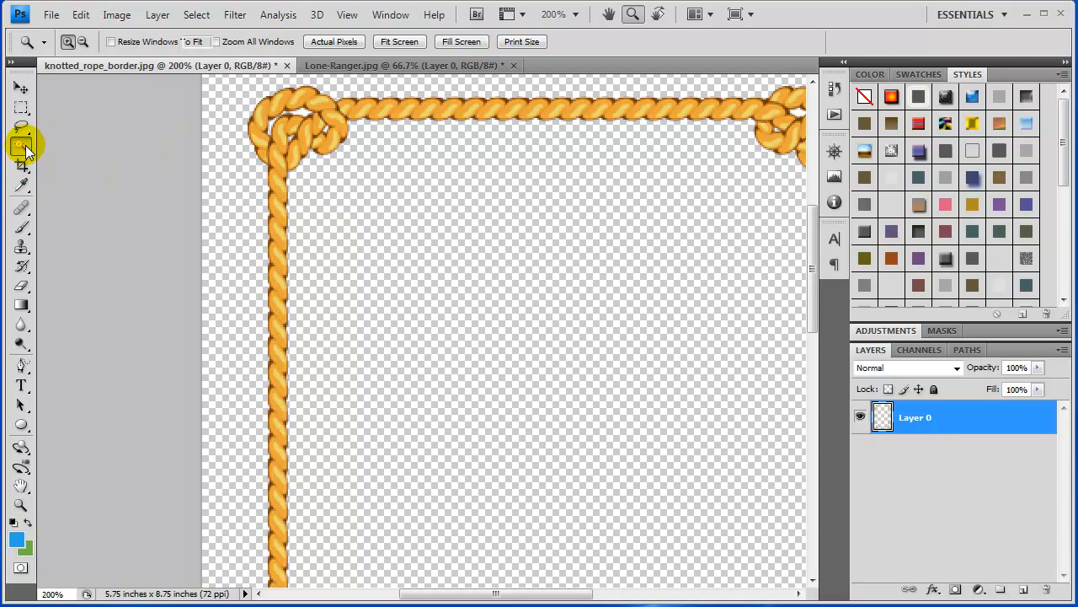
Magic Wand and delete white spots inside the left corner knots at about 390% zoom
left_click(20, 143)
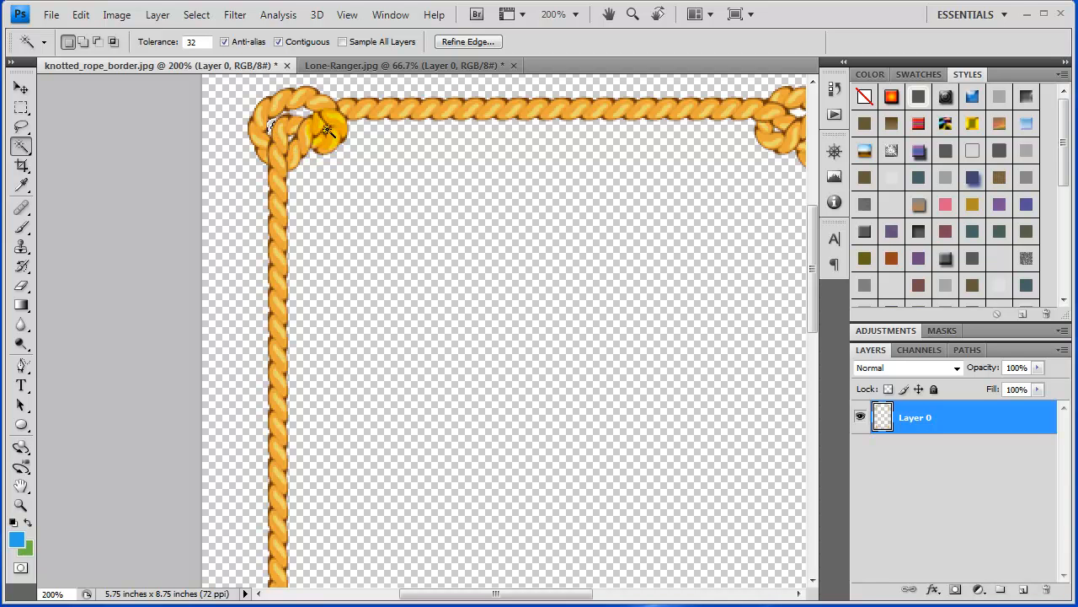
mouse_move(94, 398)
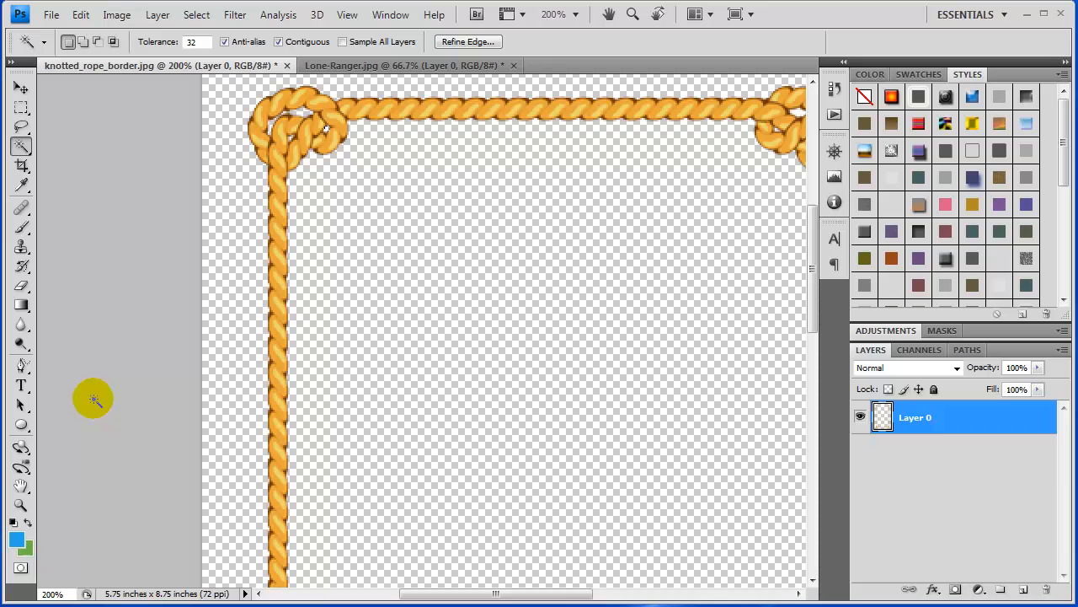
mouse_move(366, 293)
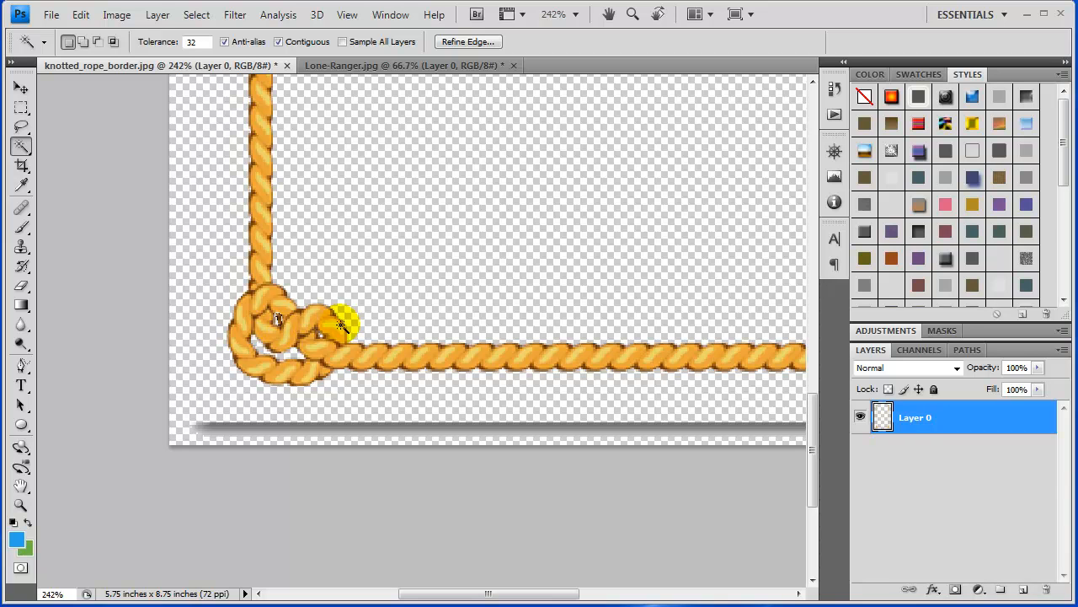
mouse_move(374, 328)
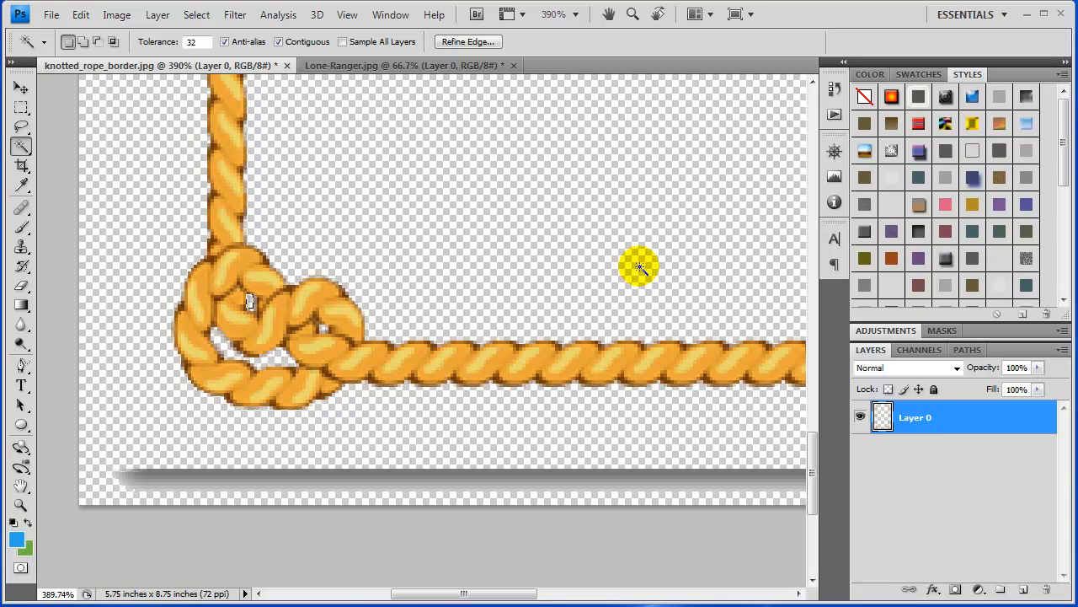
mouse_move(495, 251)
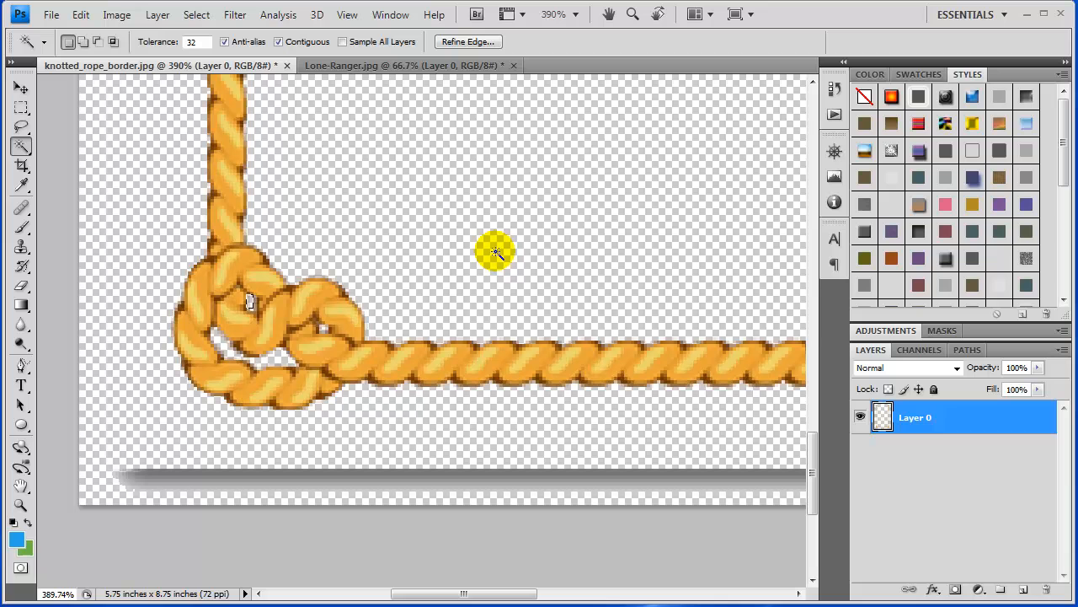
Use History and Navigator to reach the right corner knots and delete their leftover white
left_click(834, 88)
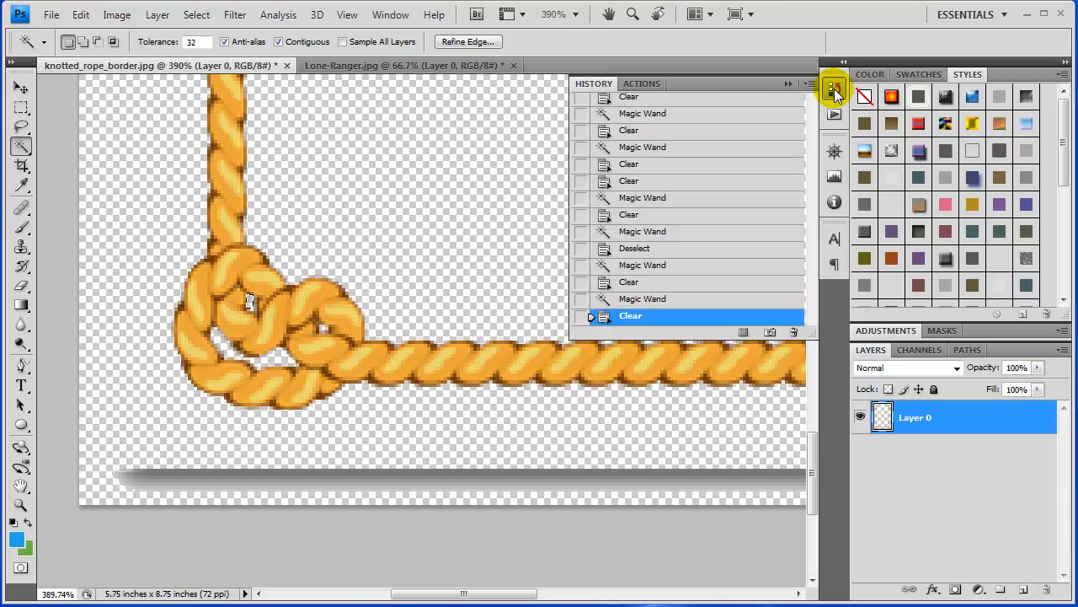
mouse_move(716, 165)
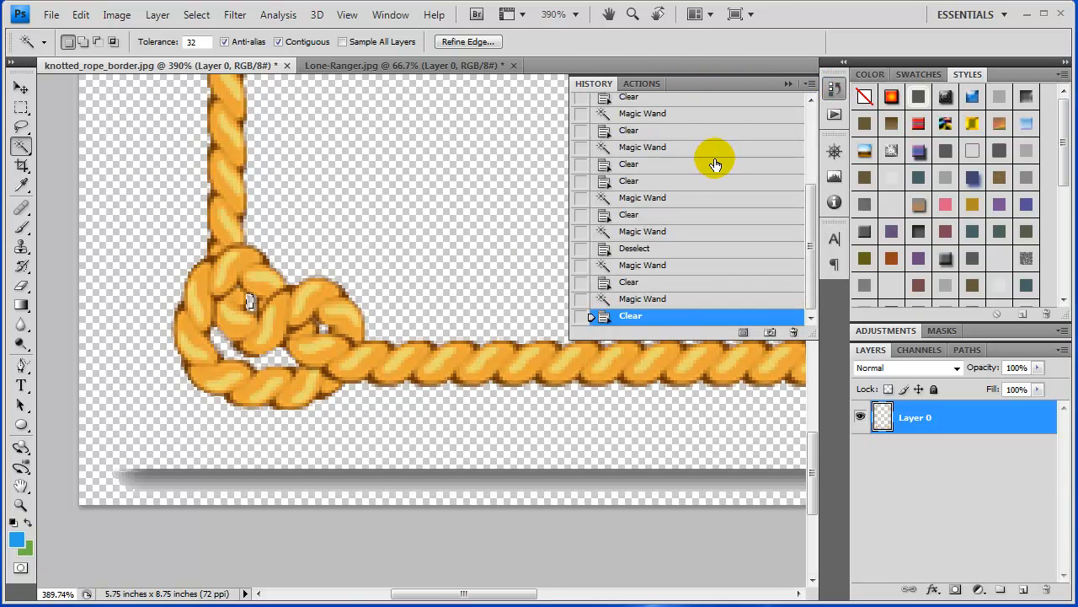
mouse_move(649, 322)
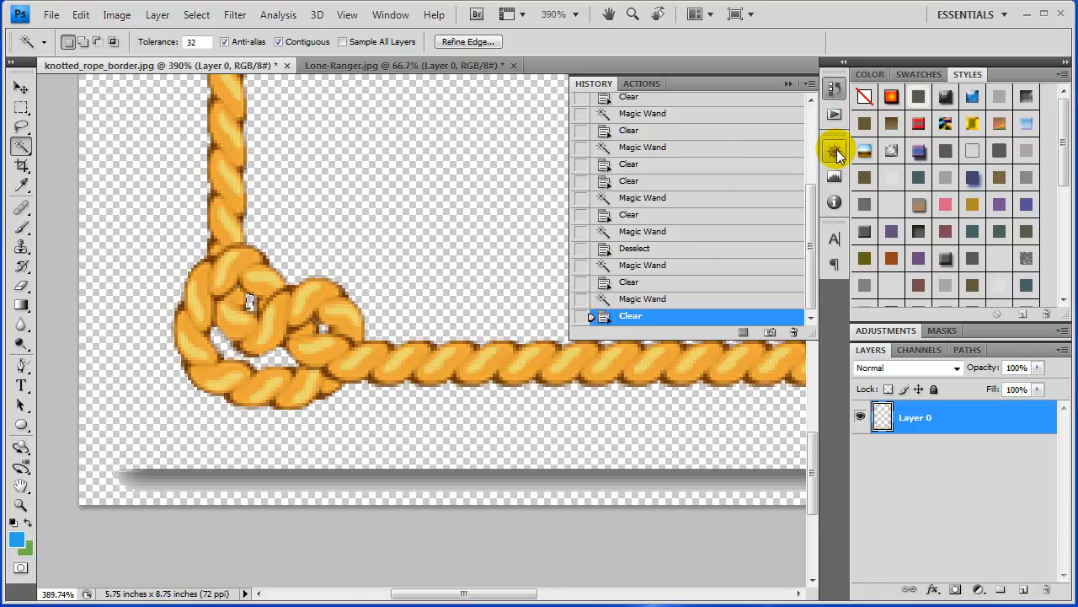
left_click(835, 150)
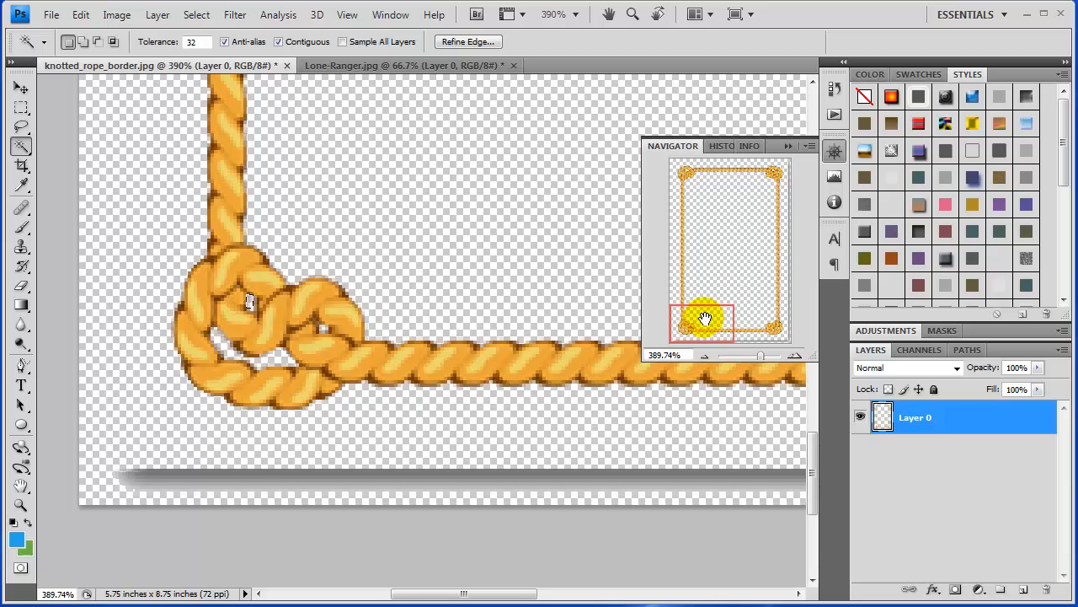
left_click_drag(704, 318, 687, 315)
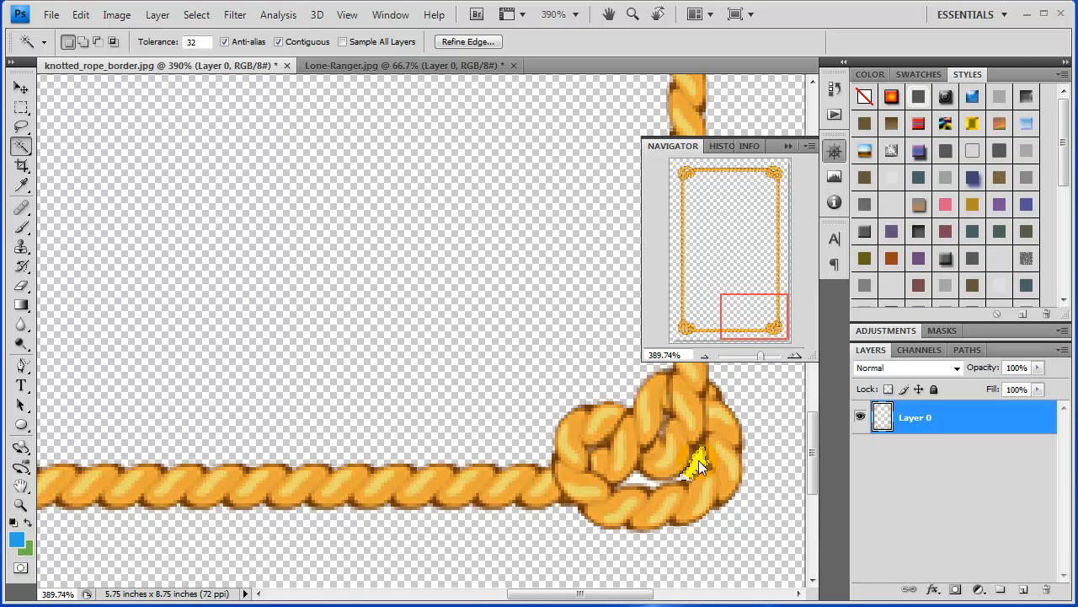
mouse_move(644, 486)
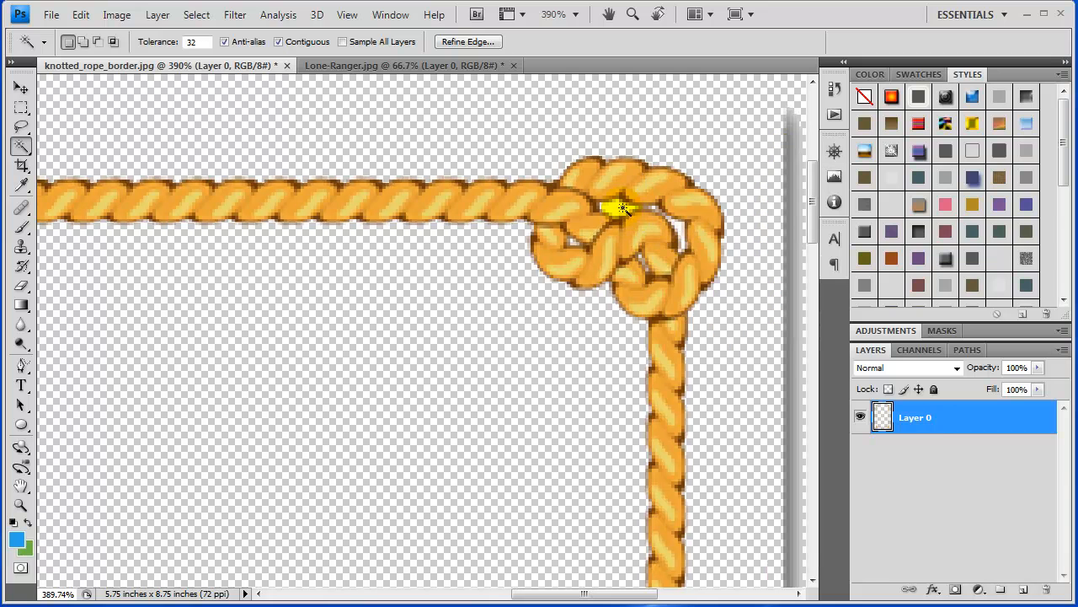
mouse_move(687, 232)
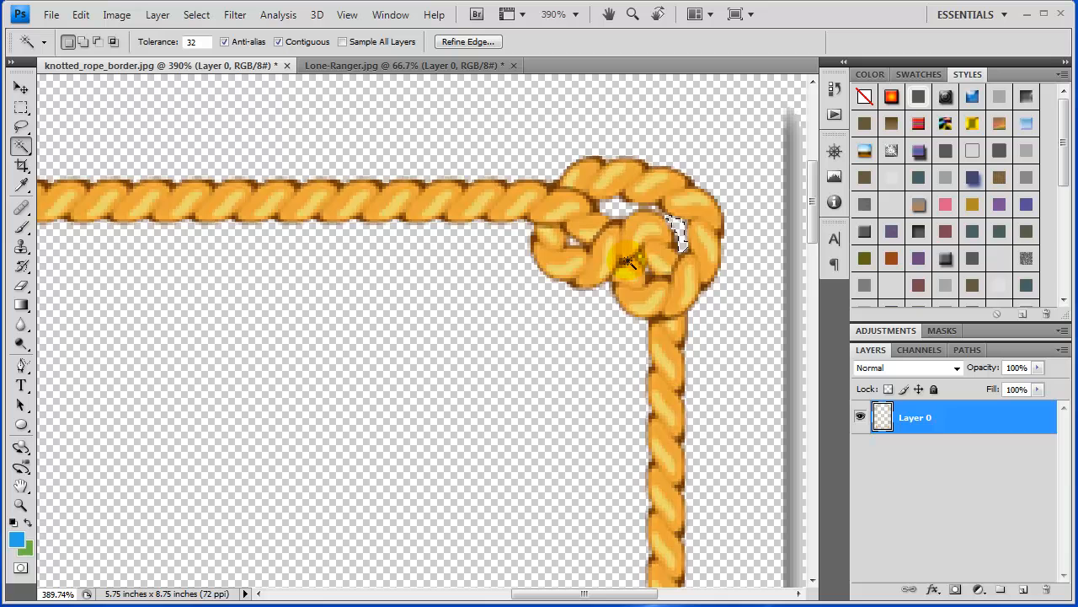
mouse_move(239, 240)
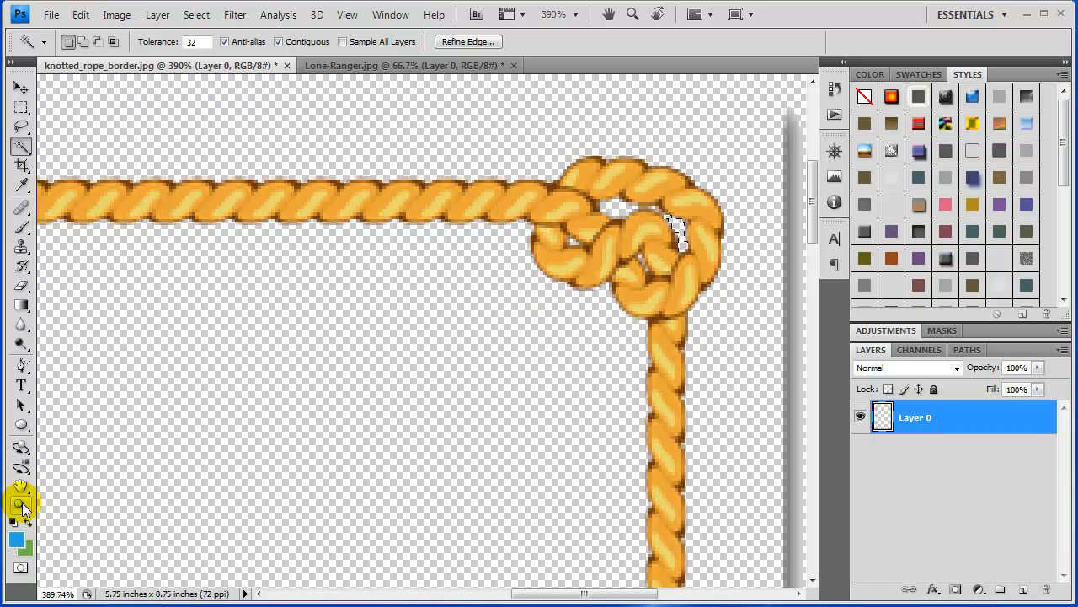
left_click(21, 505)
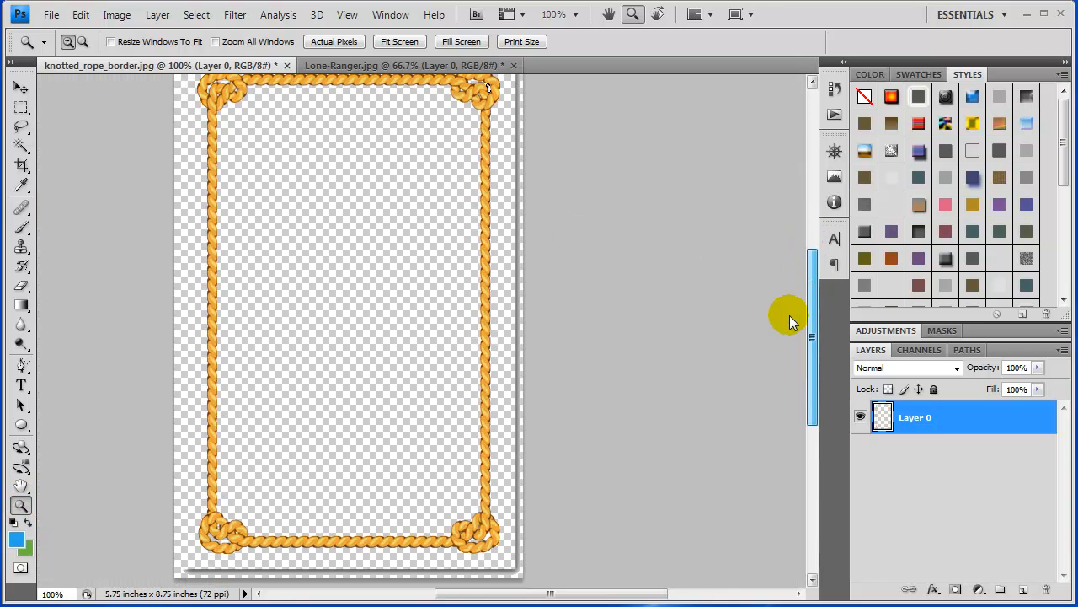
Fit the entire rope border image in the window at 90.9%
scroll("up", 3)
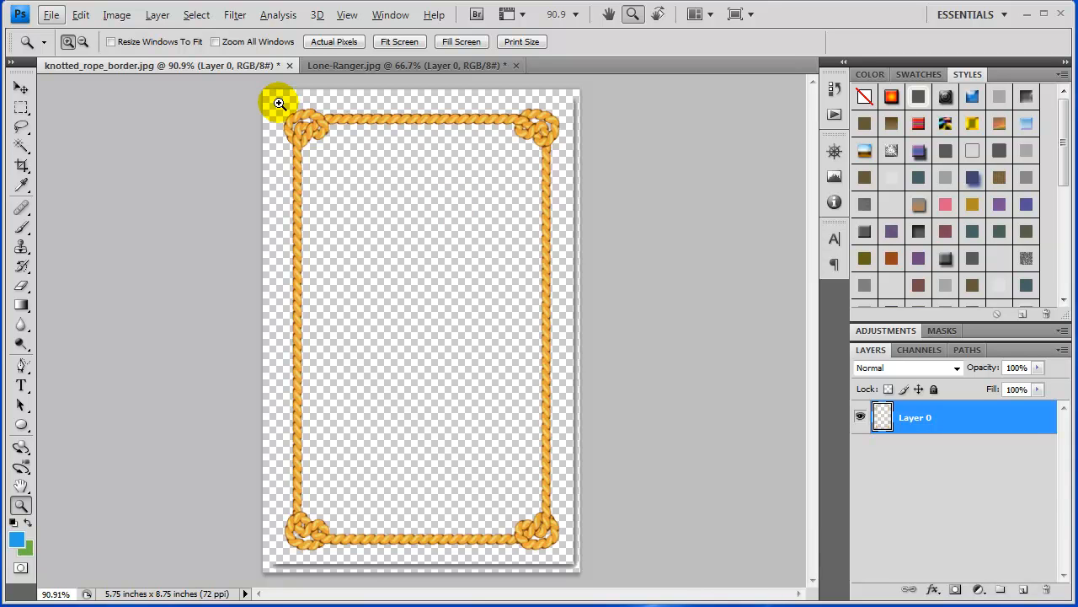
mouse_move(67, 161)
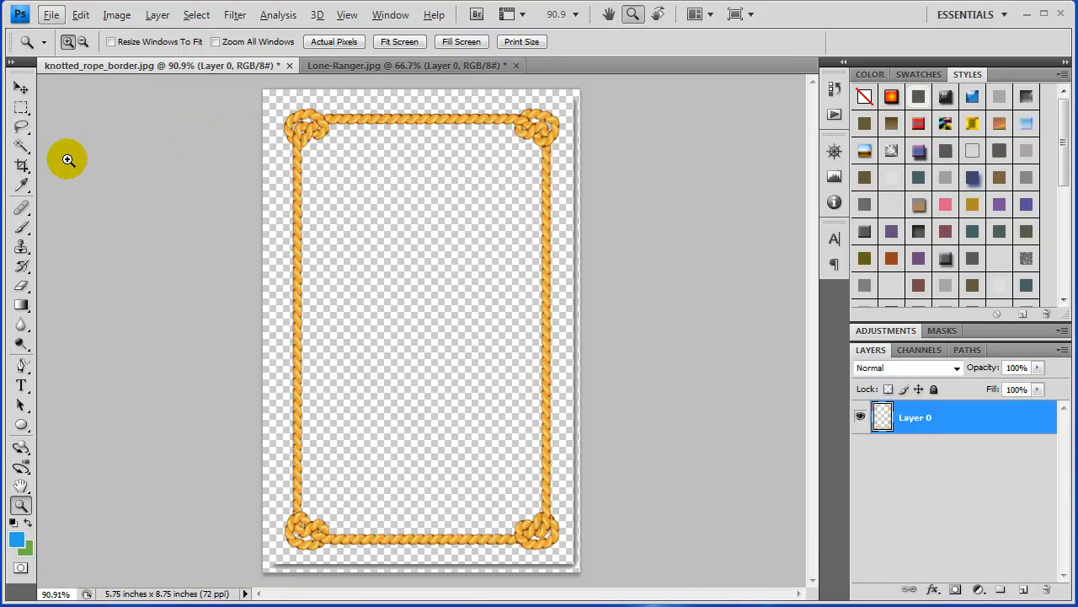
Draw a crop boundary hugging the knotted rope border's outer edge with the Crop tool
left_click(21, 160)
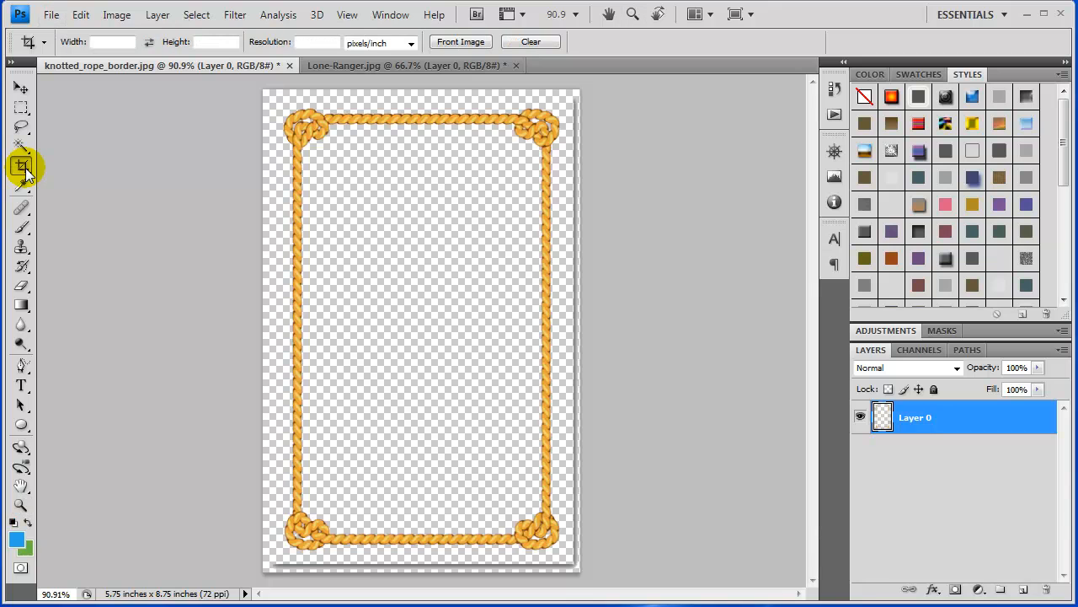
mouse_move(81, 160)
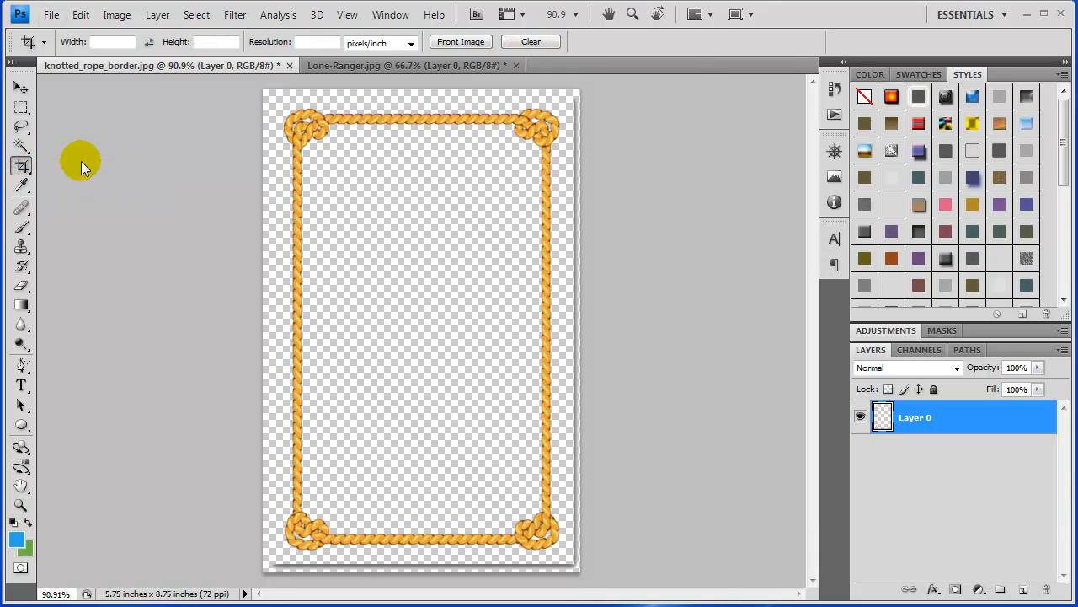
mouse_move(280, 102)
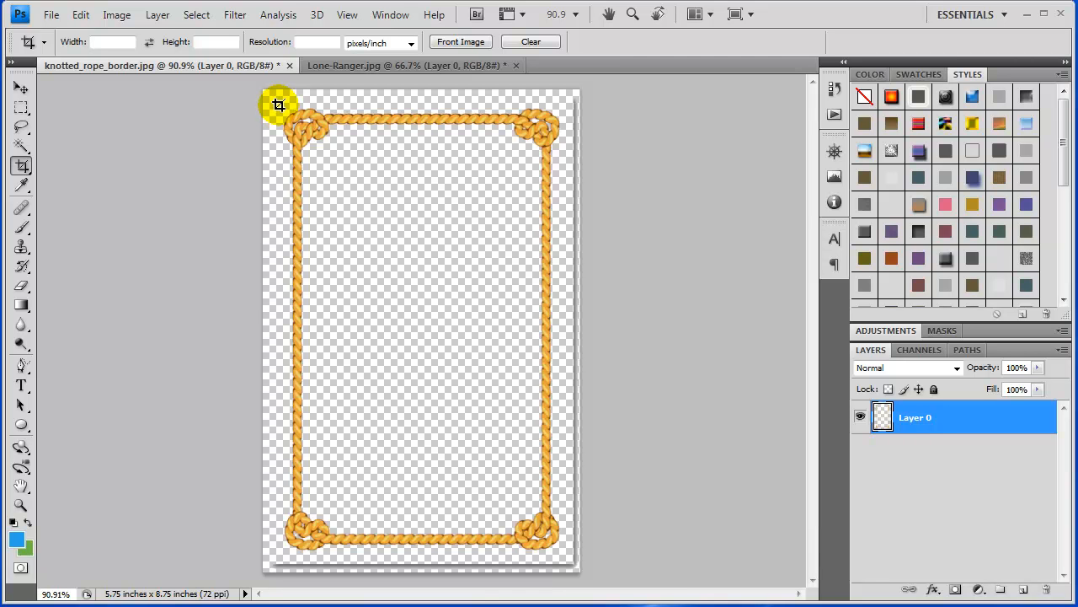
mouse_move(278, 111)
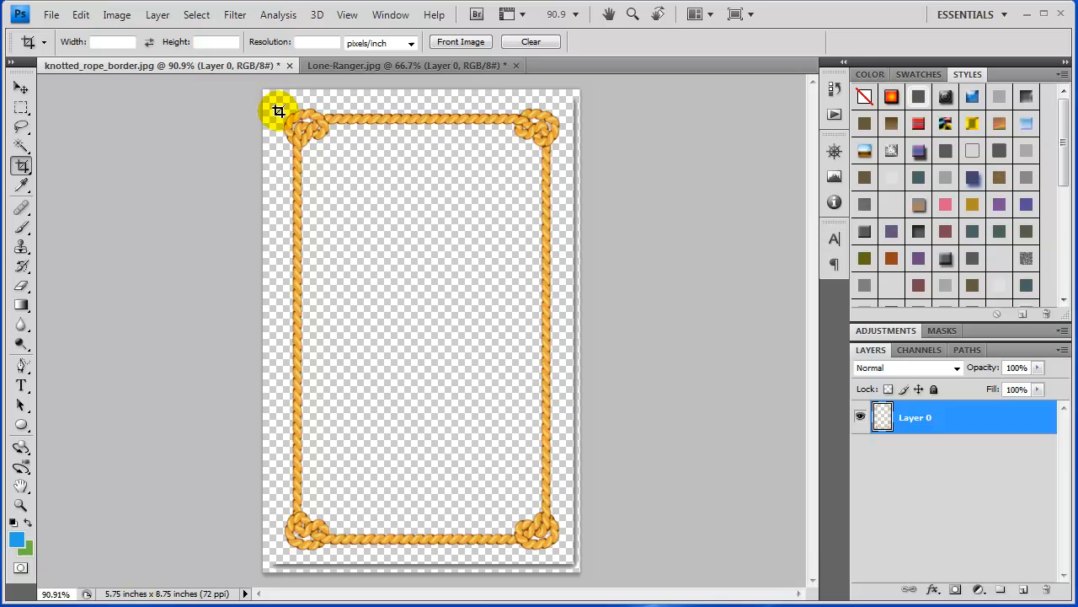
left_click_drag(278, 109, 560, 554)
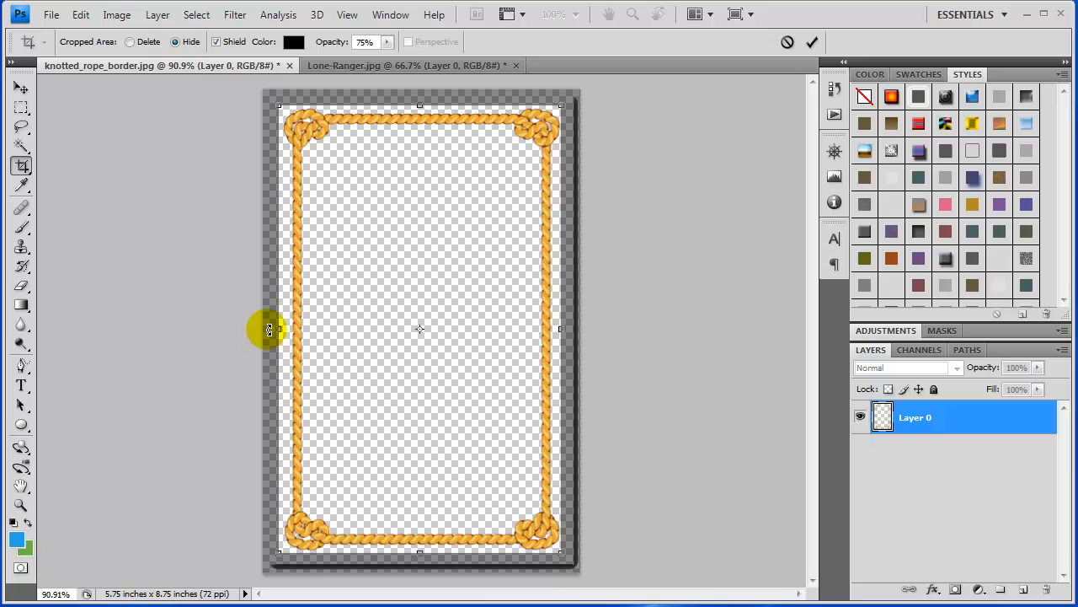
mouse_move(280, 353)
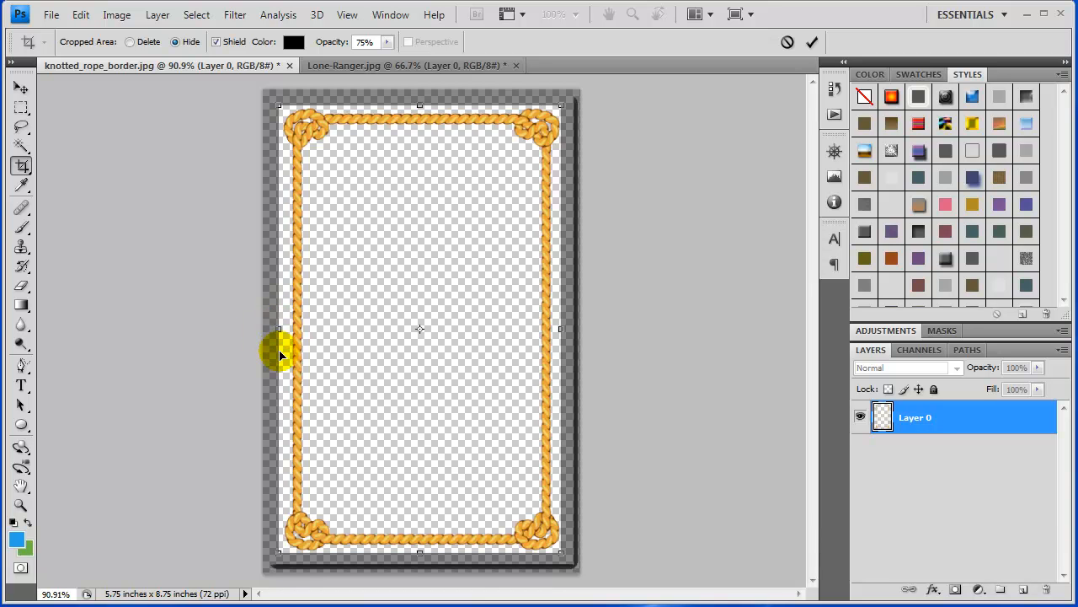
mouse_move(278, 328)
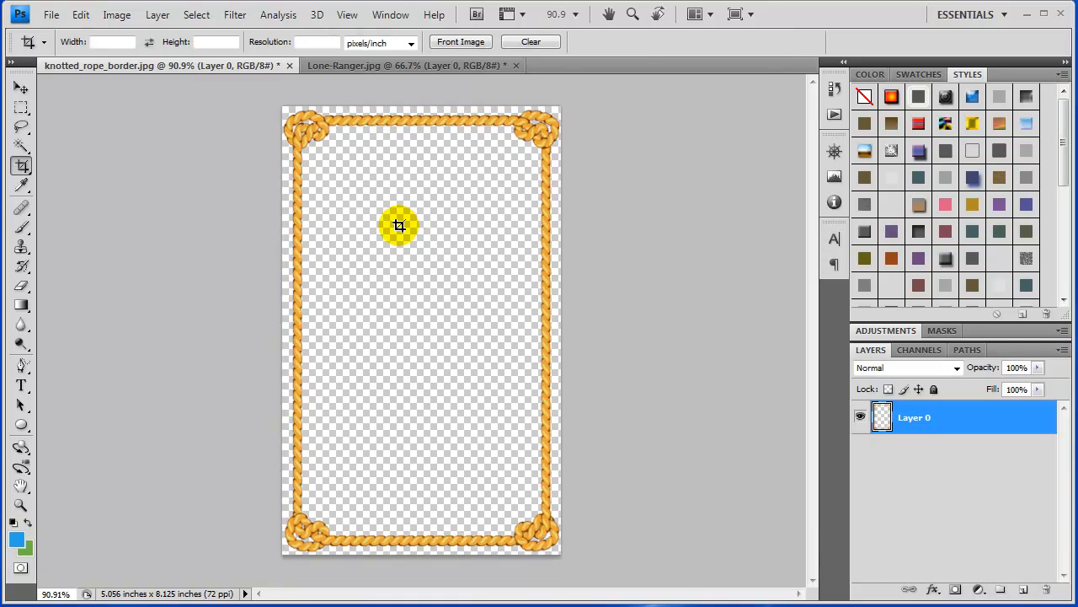
mouse_move(391, 256)
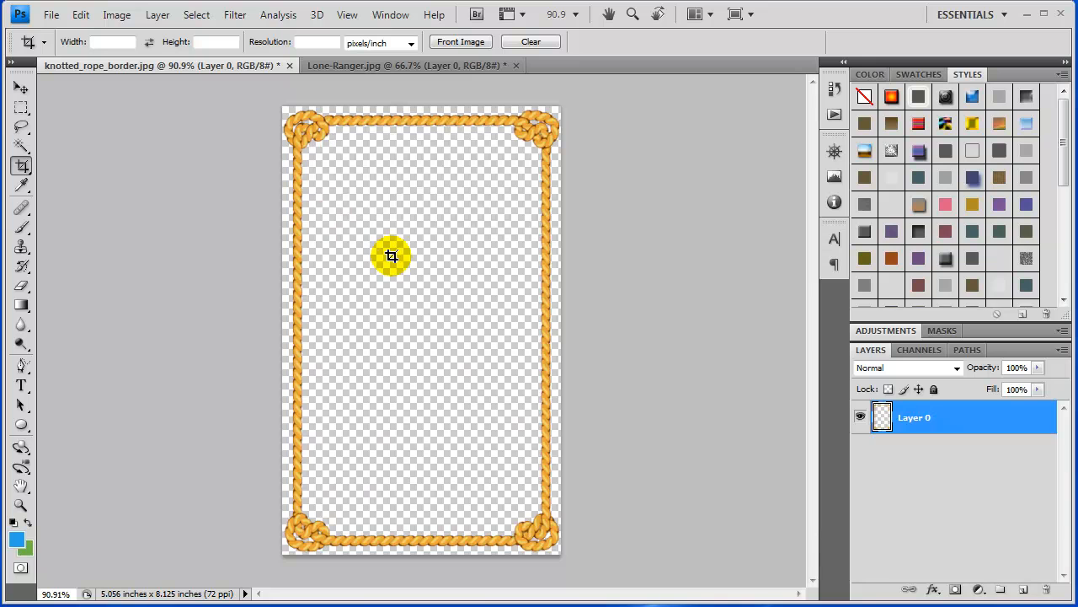
mouse_move(387, 233)
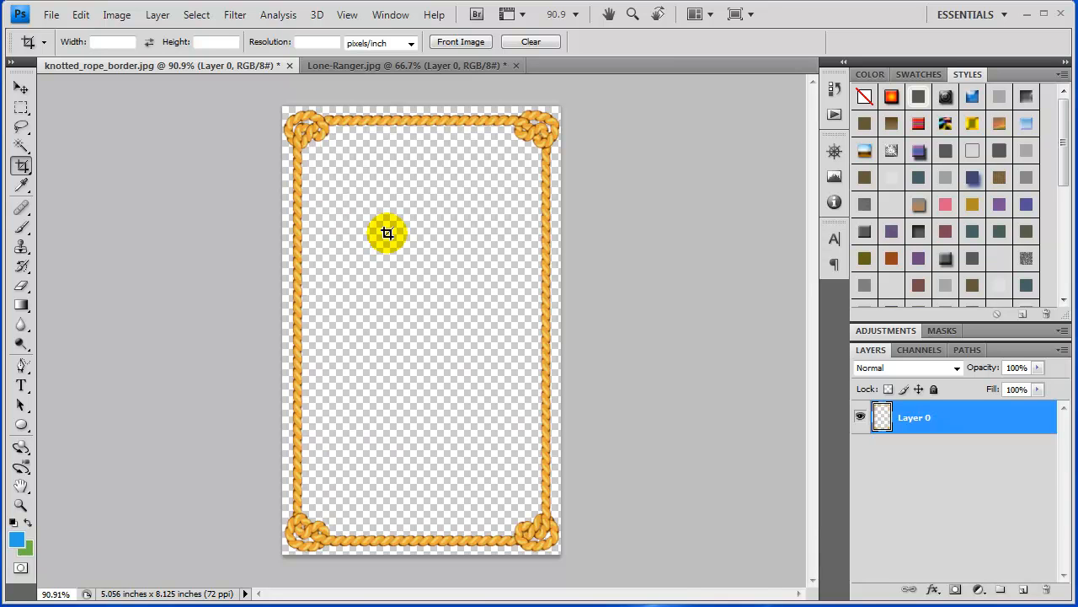